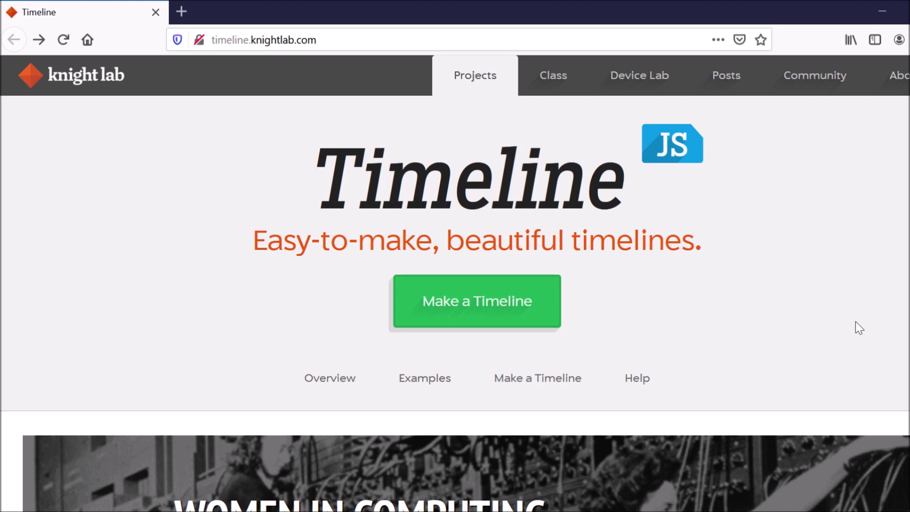
- Scroll down the TimelineJS home page to the sample Women in Computing timeline
scroll(down, 3)
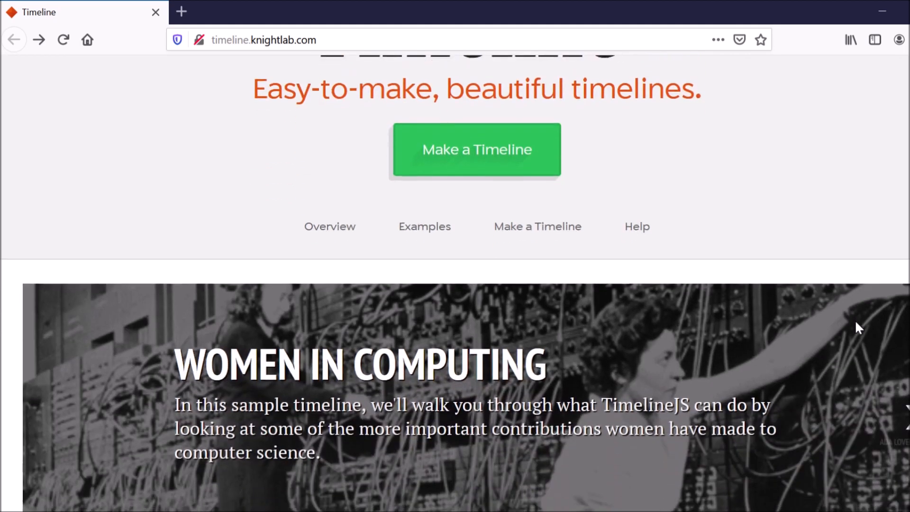
scroll(down, 3)
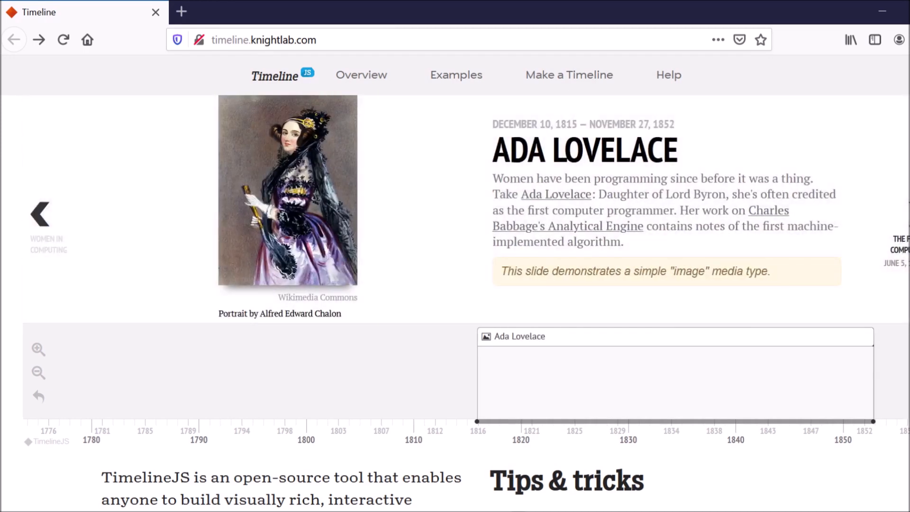
mouse_move(730, 359)
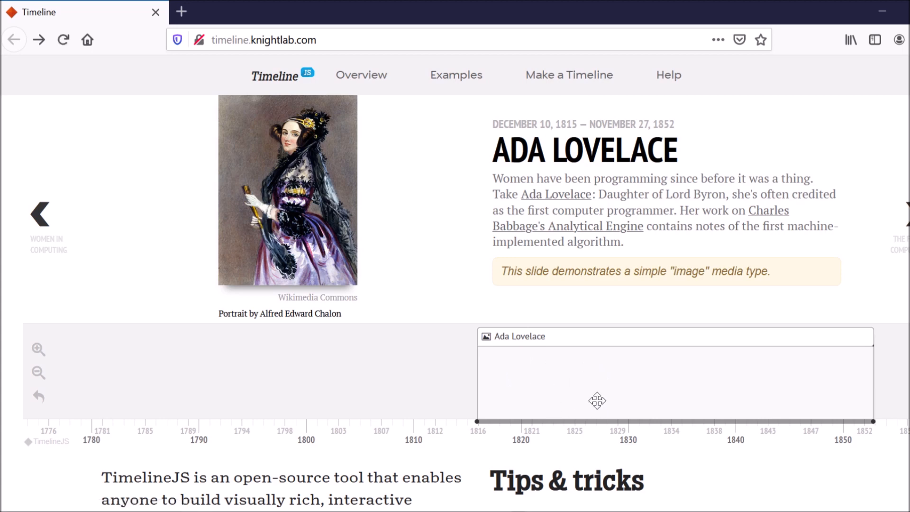
mouse_move(478, 242)
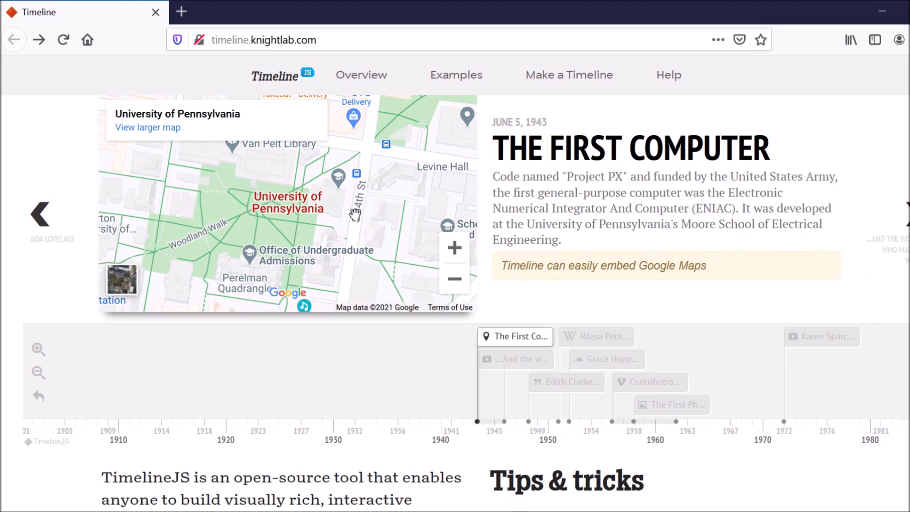
- Scroll past Tips & tricks and Media sources through the Examples gallery to Whitney Houston
scroll(down, 3)
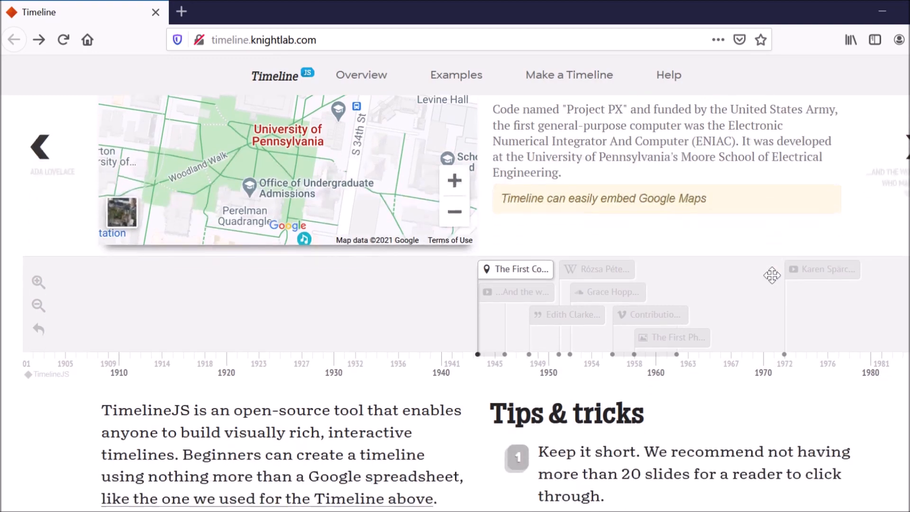
scroll(down, 3)
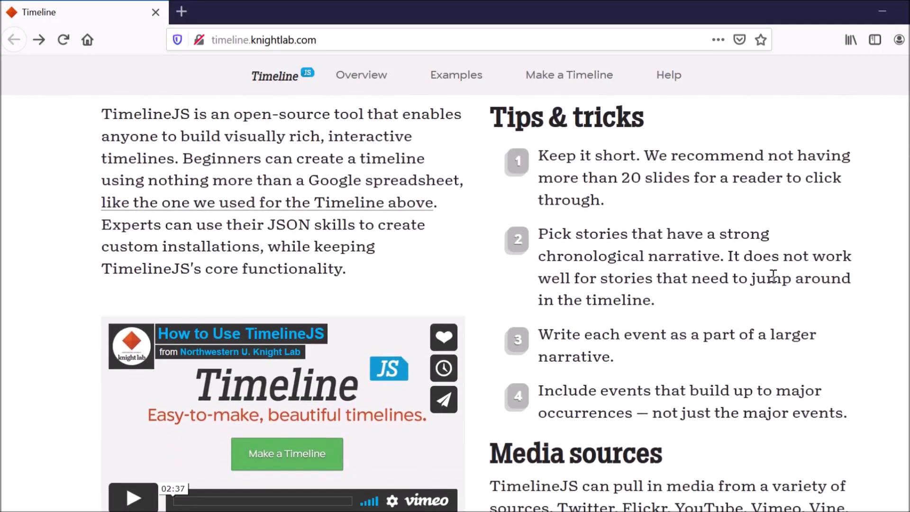
mouse_move(489, 286)
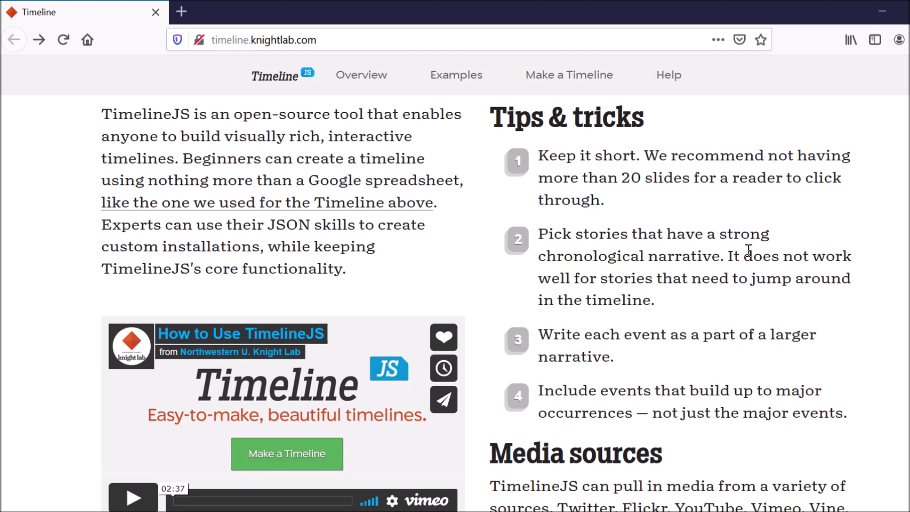
scroll(down, 3)
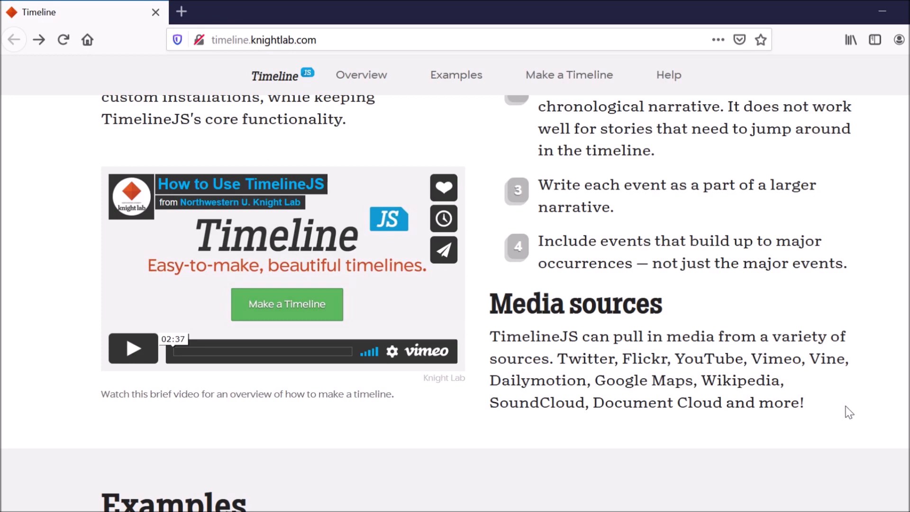
scroll(down, 3)
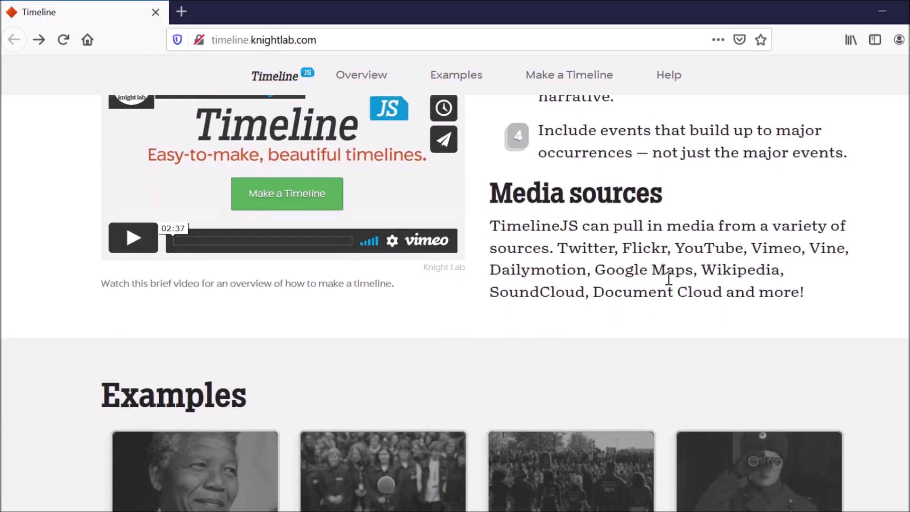
mouse_move(762, 317)
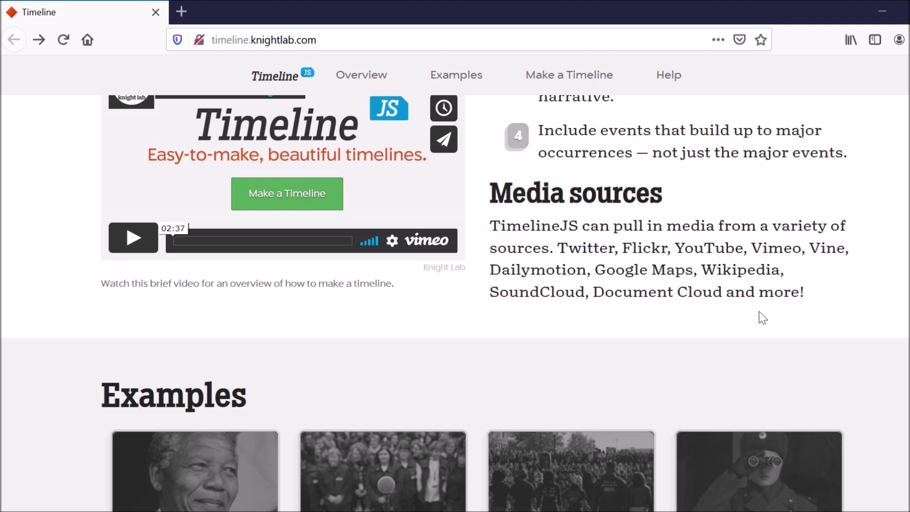
scroll(down, 3)
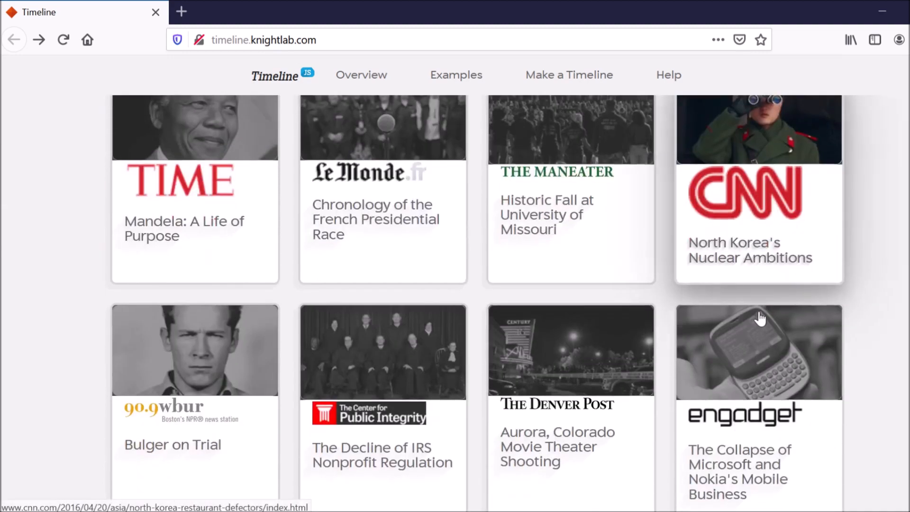
scroll(down, 3)
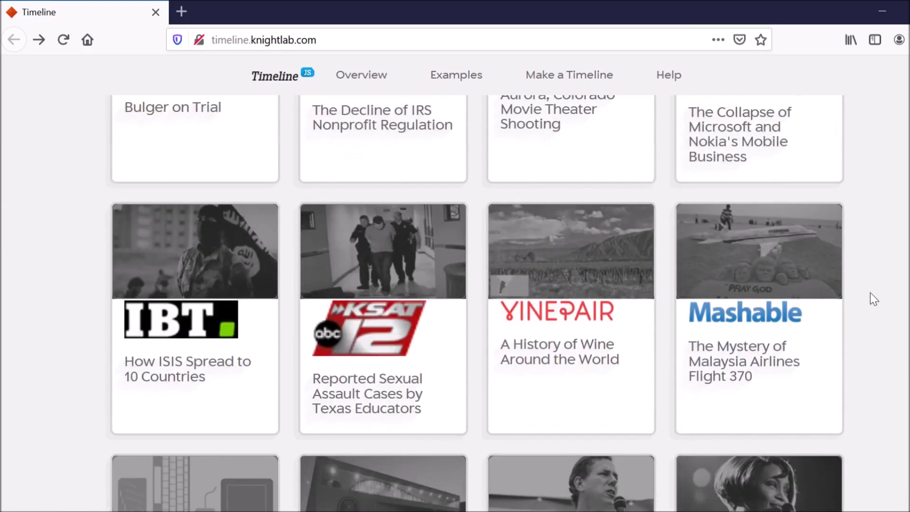
scroll(down, 3)
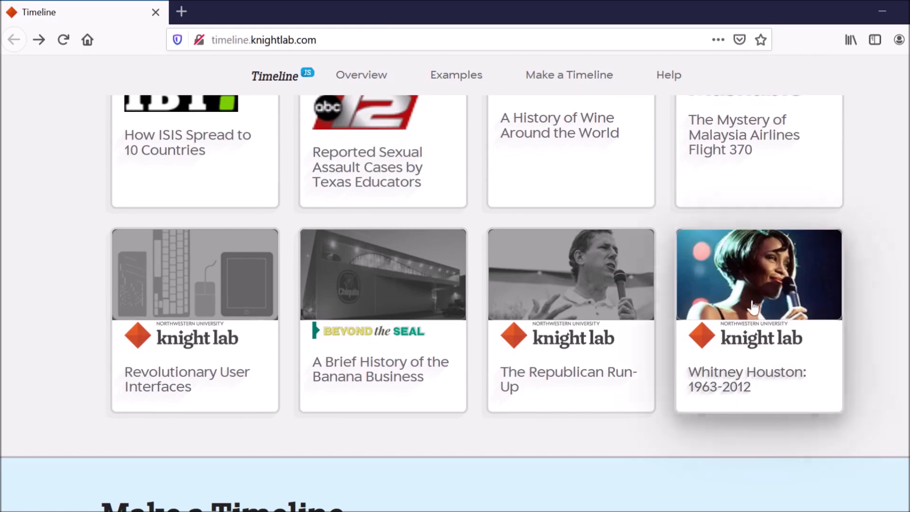
click(758, 274)
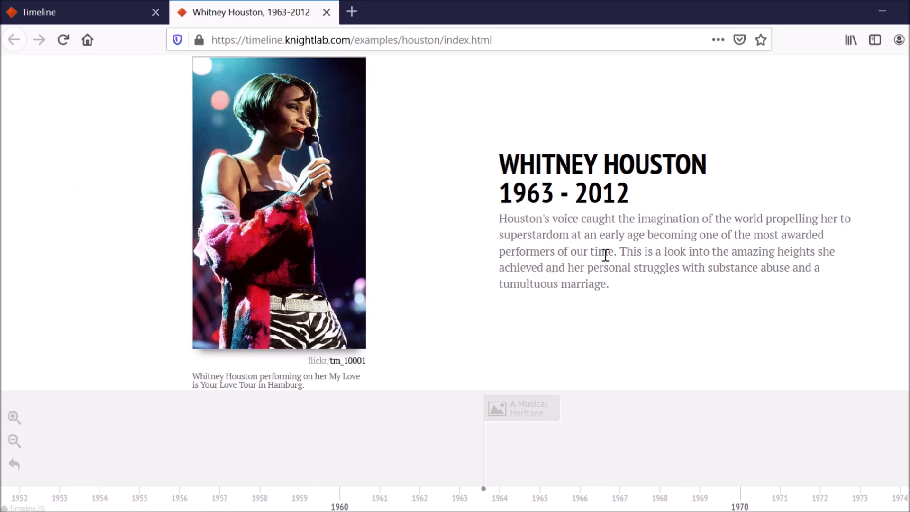
mouse_move(816, 256)
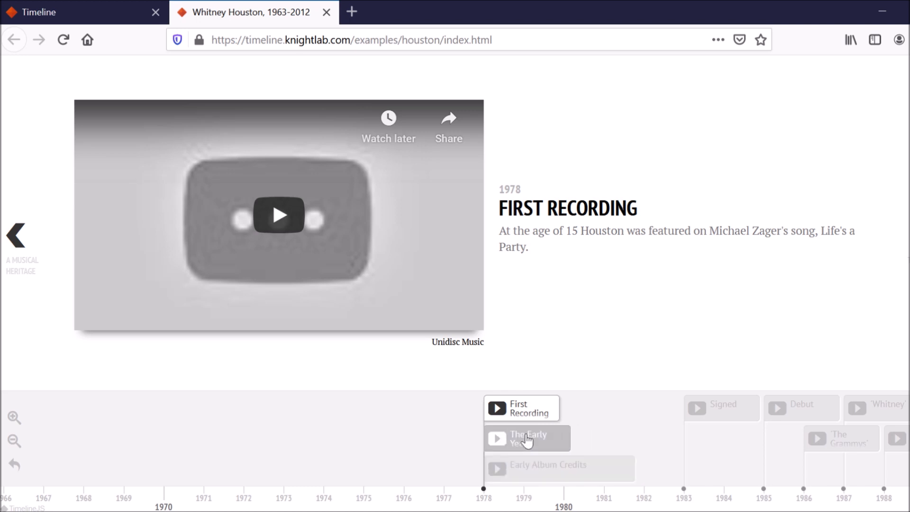
click(527, 438)
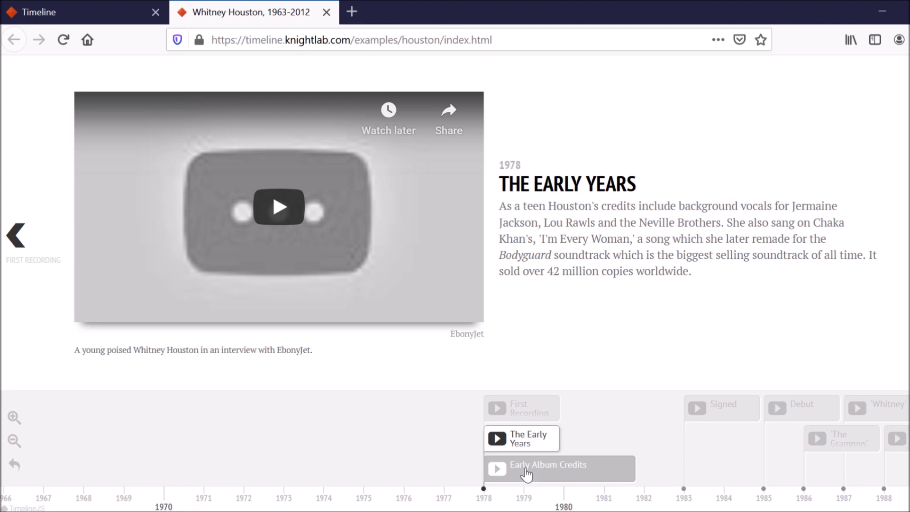
click(547, 465)
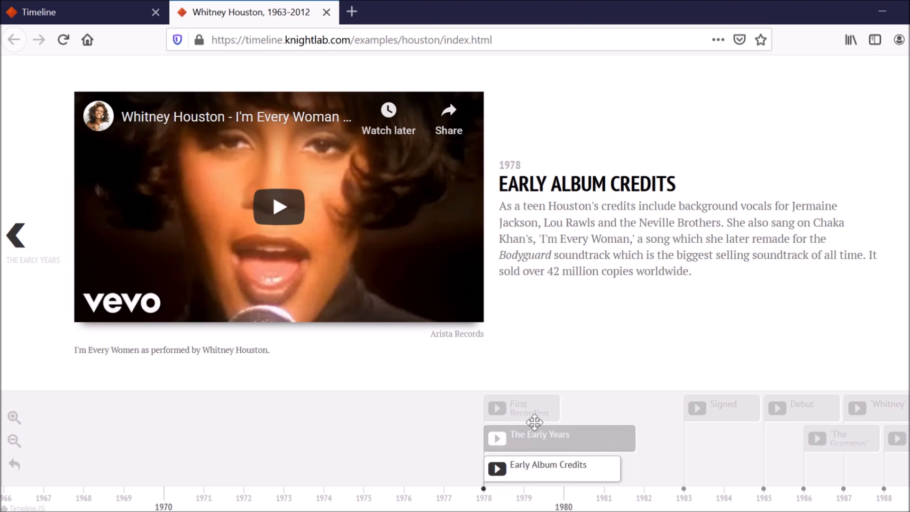
click(278, 207)
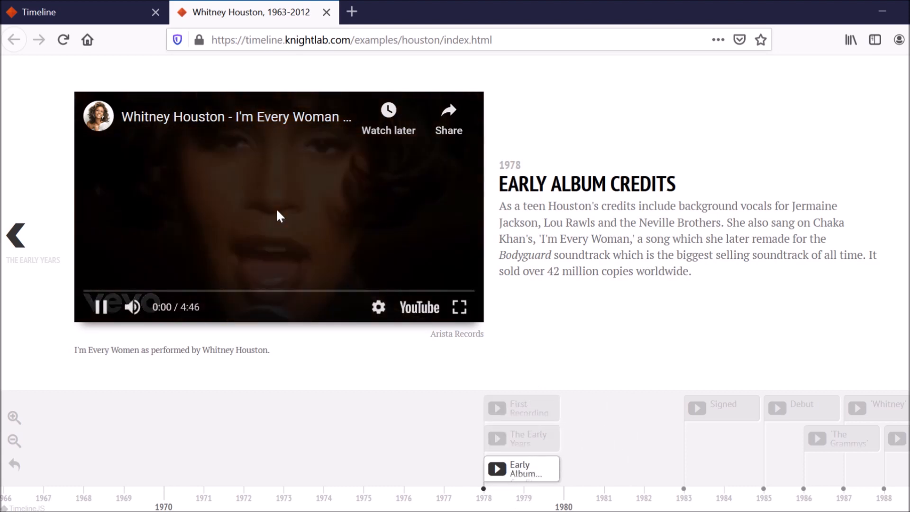
click(100, 306)
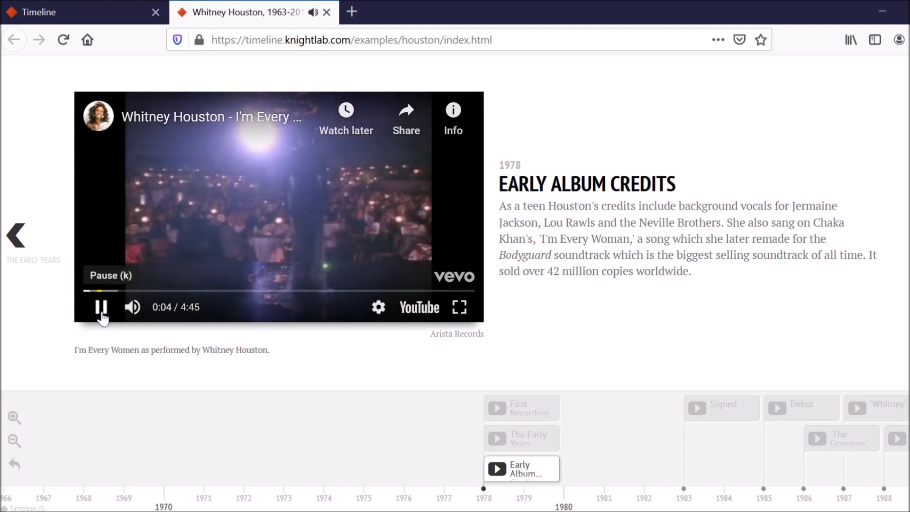
click(101, 307)
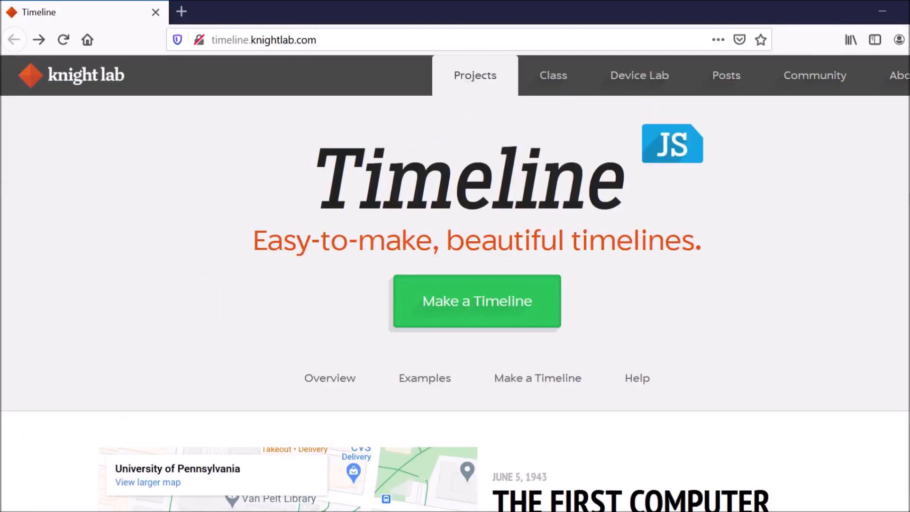
mouse_move(502, 326)
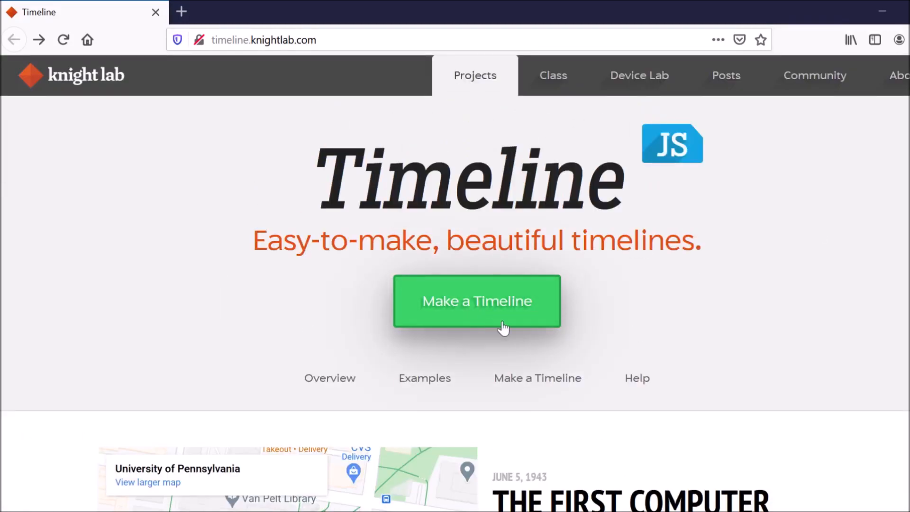
- Go to the Make a Timeline steps and request the spreadsheet template
click(476, 302)
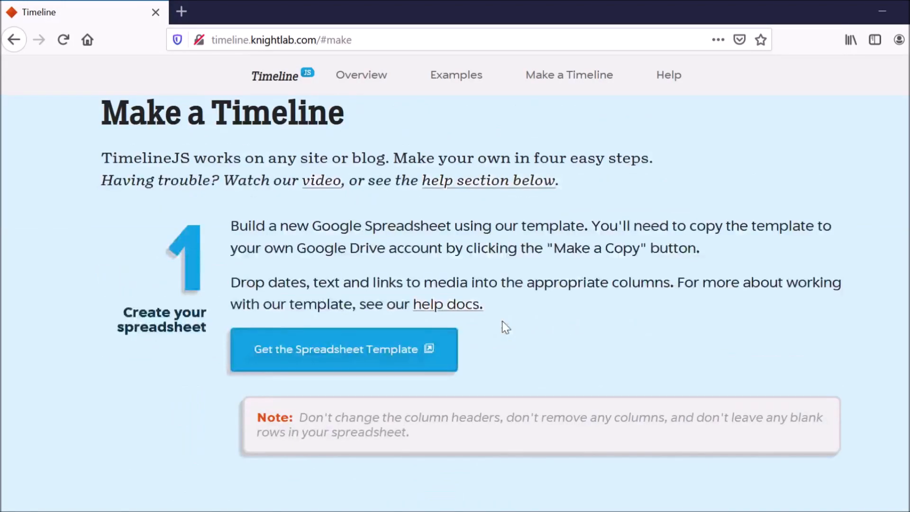
mouse_move(535, 326)
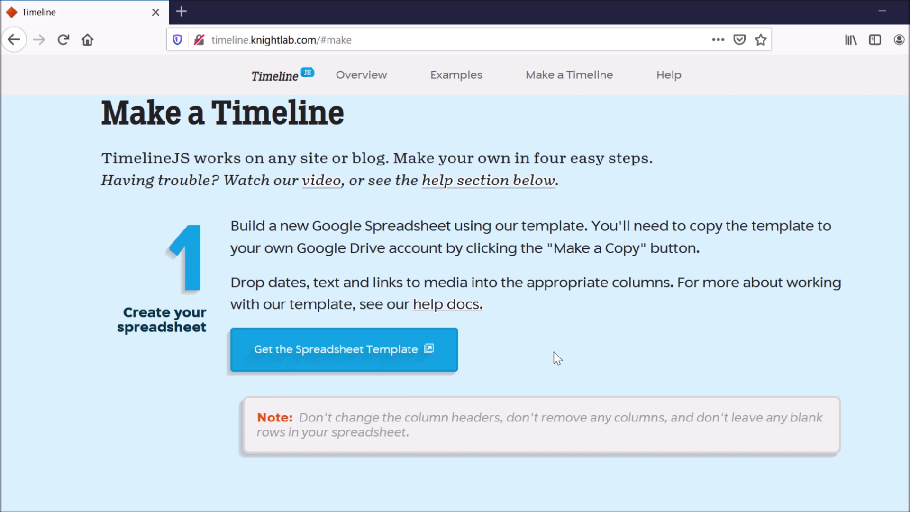
mouse_move(452, 365)
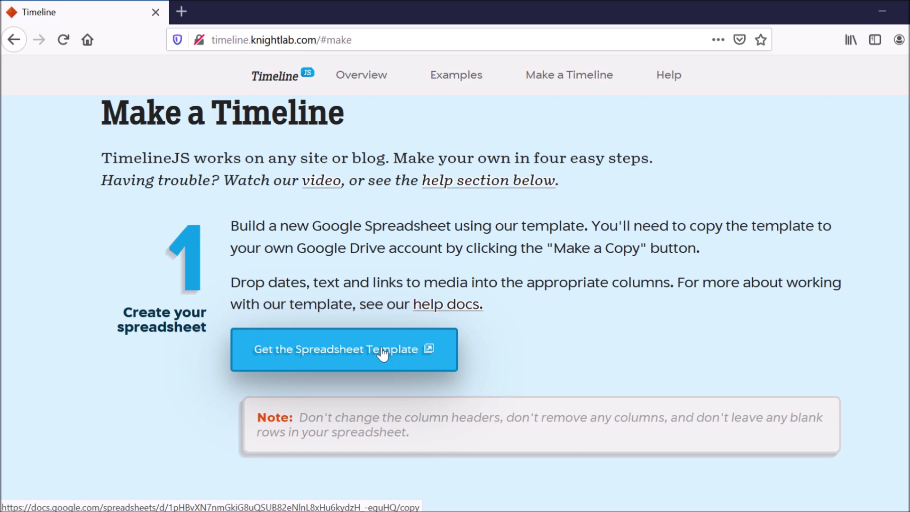
click(343, 349)
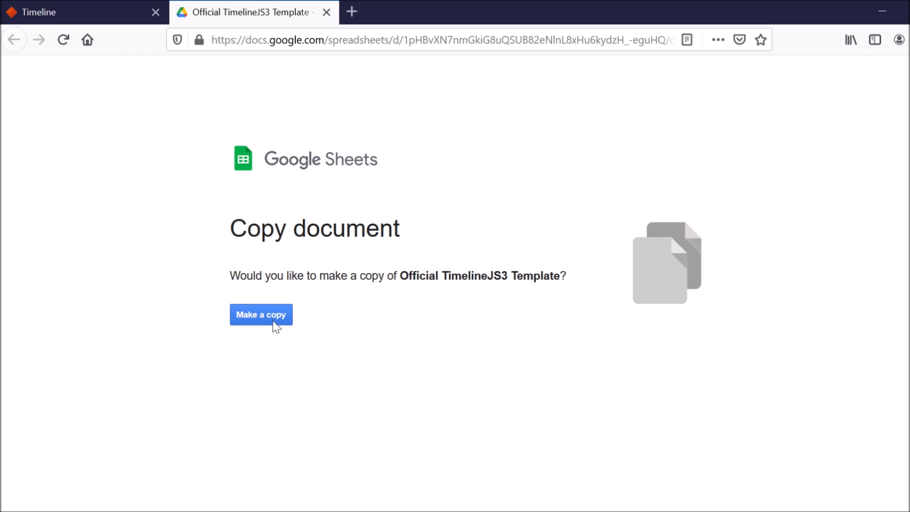
- Make a personal copy of the Official TimelineJS3 Template
click(261, 315)
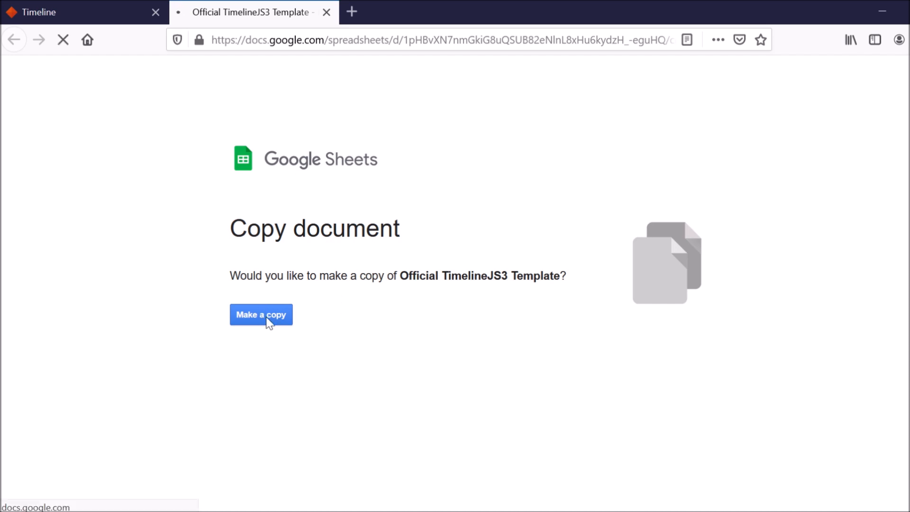
click(261, 314)
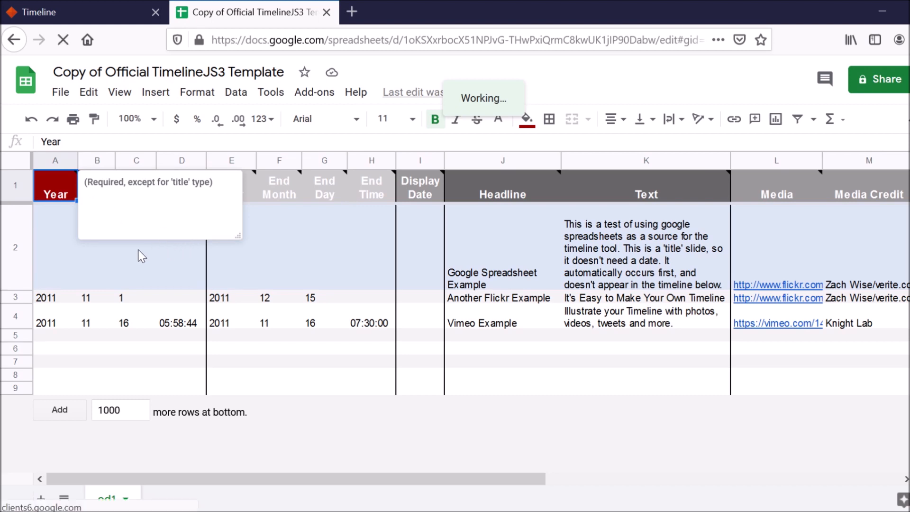
click(55, 247)
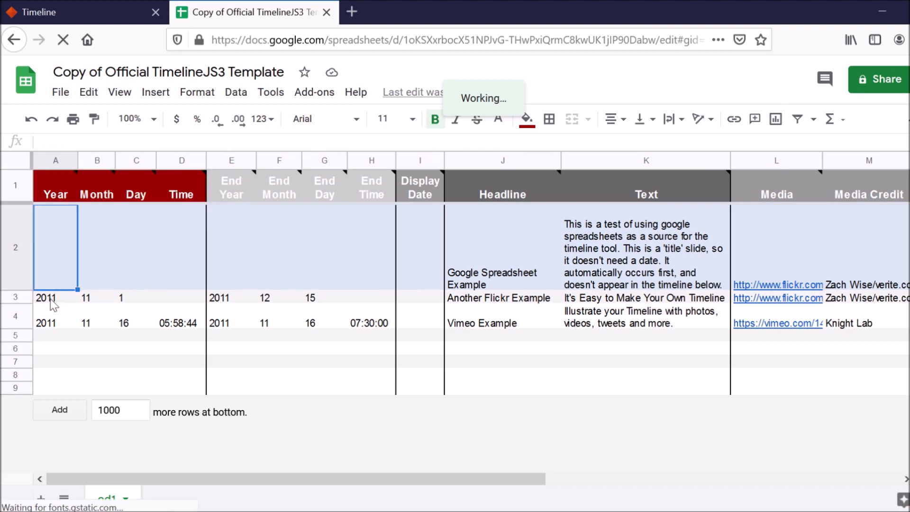
click(136, 297)
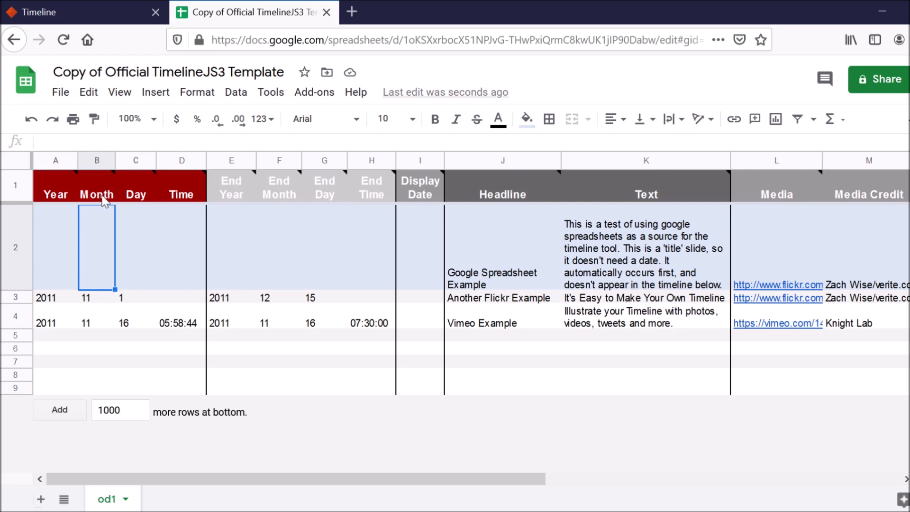
click(136, 248)
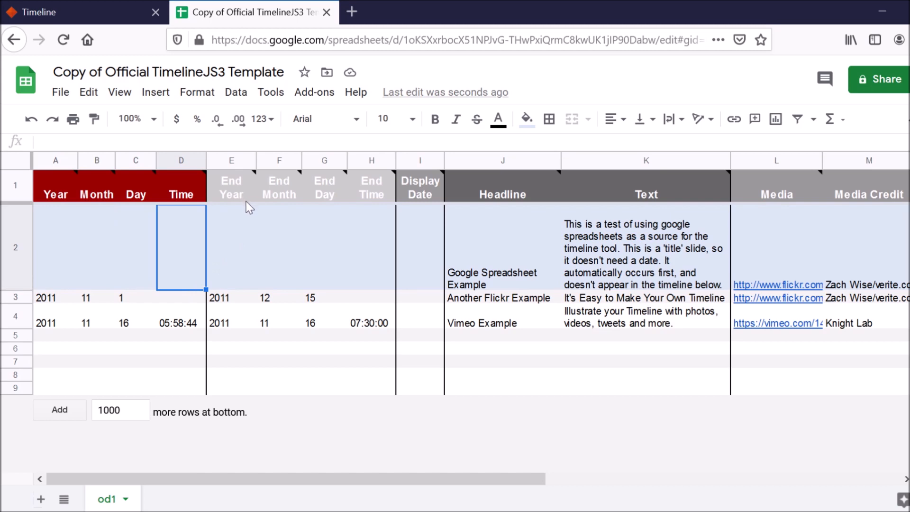
mouse_move(284, 214)
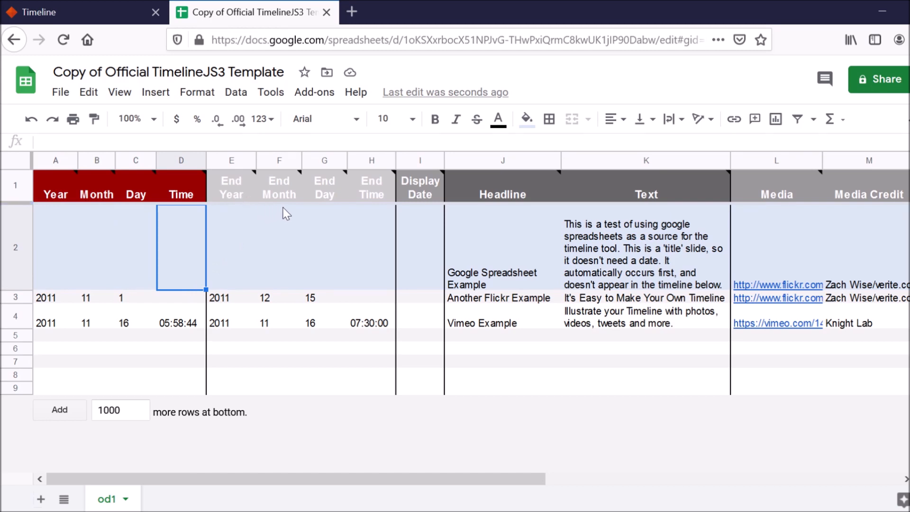
mouse_move(386, 235)
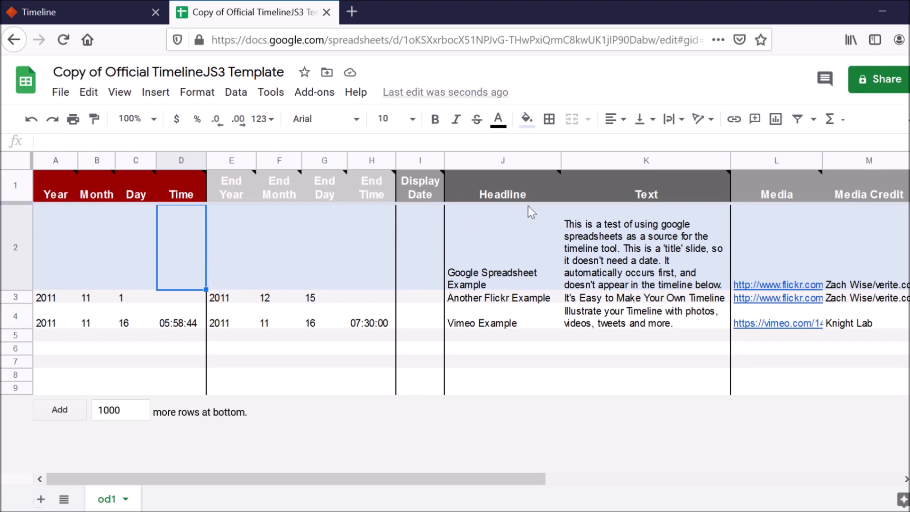
mouse_move(537, 279)
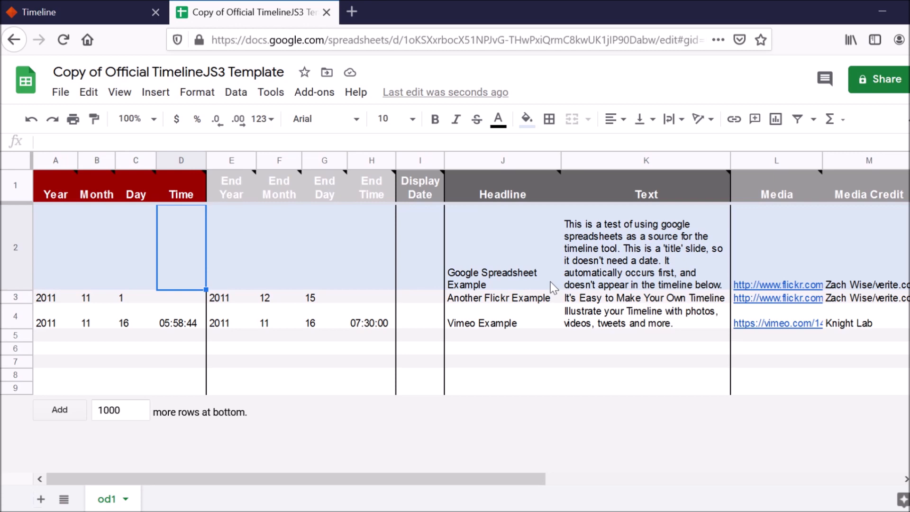
mouse_move(631, 277)
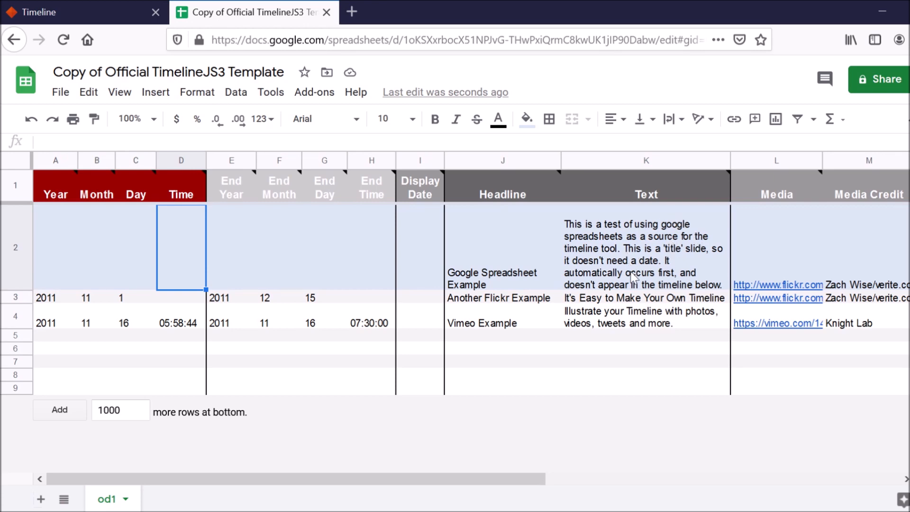
mouse_move(702, 273)
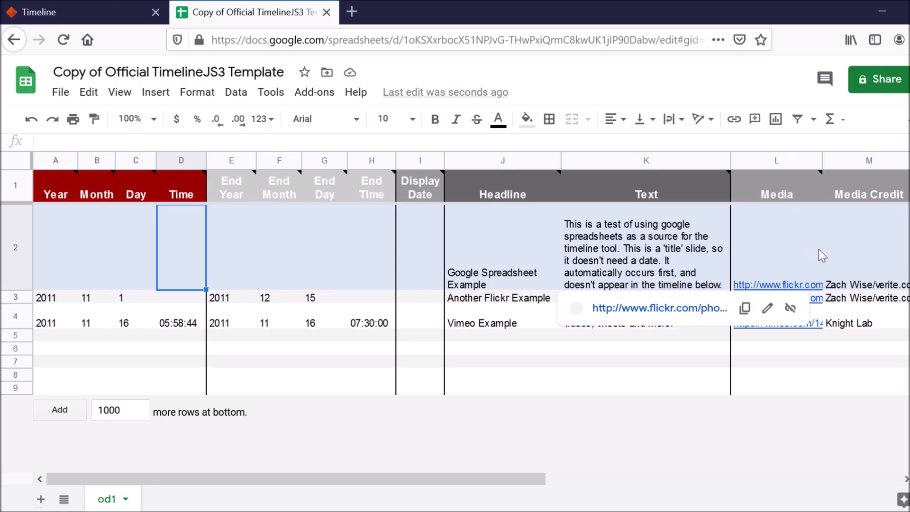
click(776, 246)
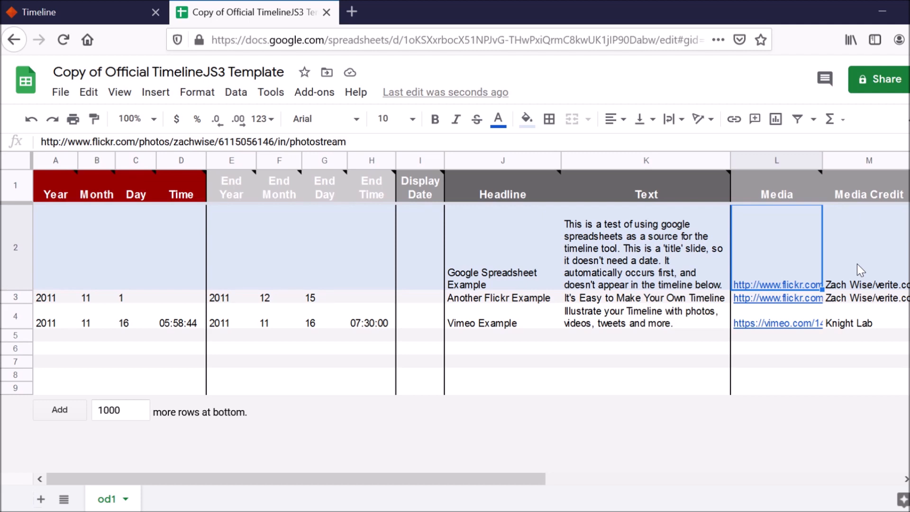
mouse_move(817, 272)
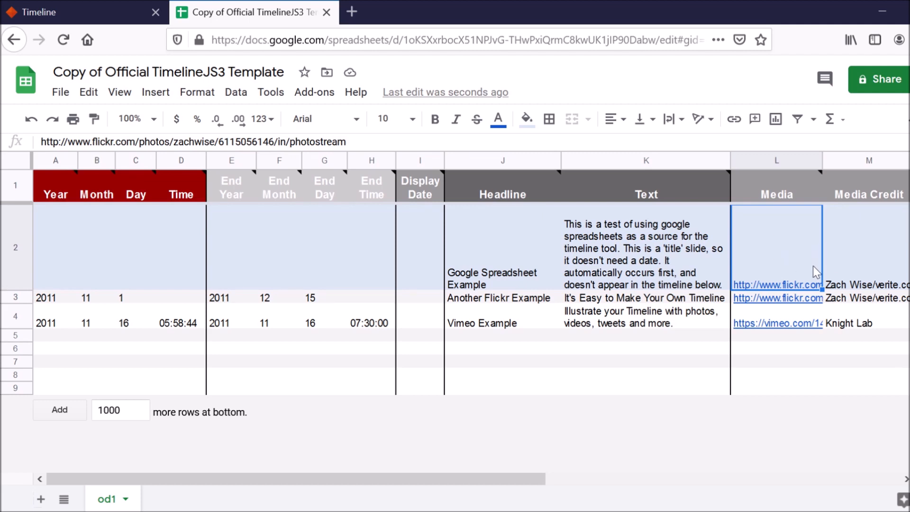
click(869, 246)
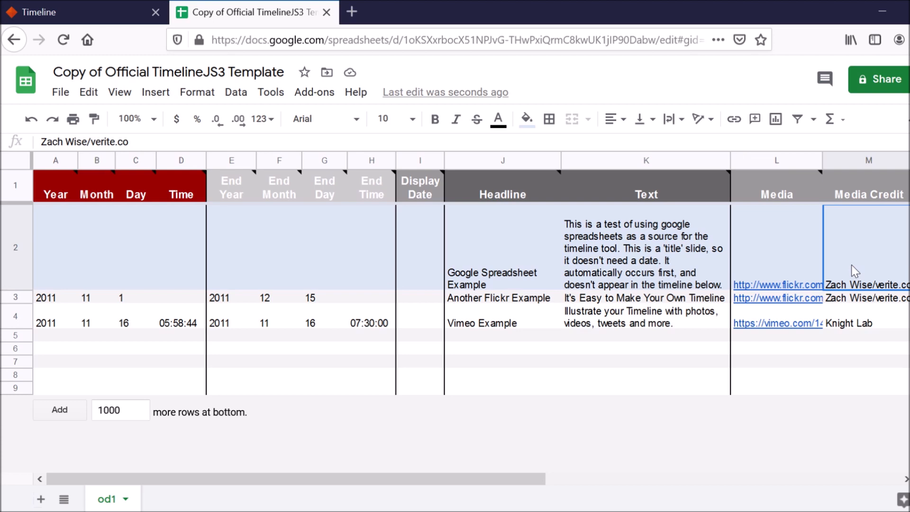
mouse_move(867, 270)
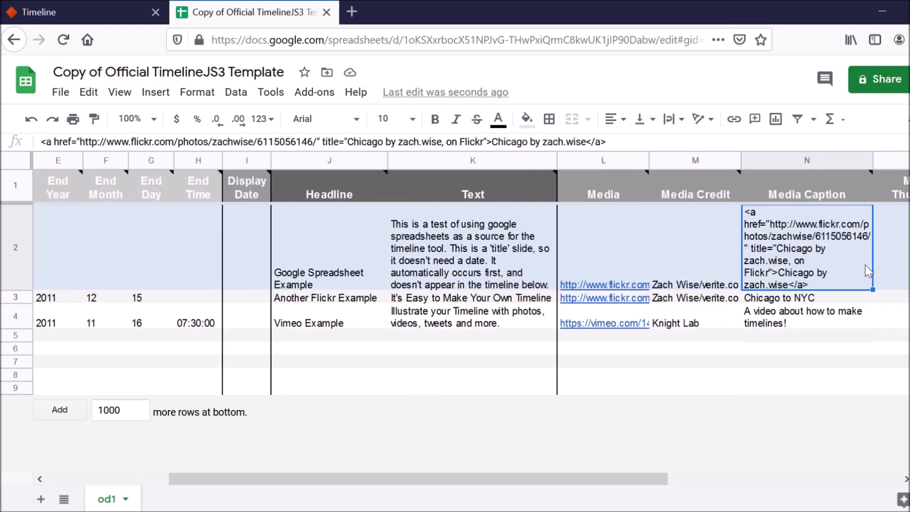
mouse_move(820, 268)
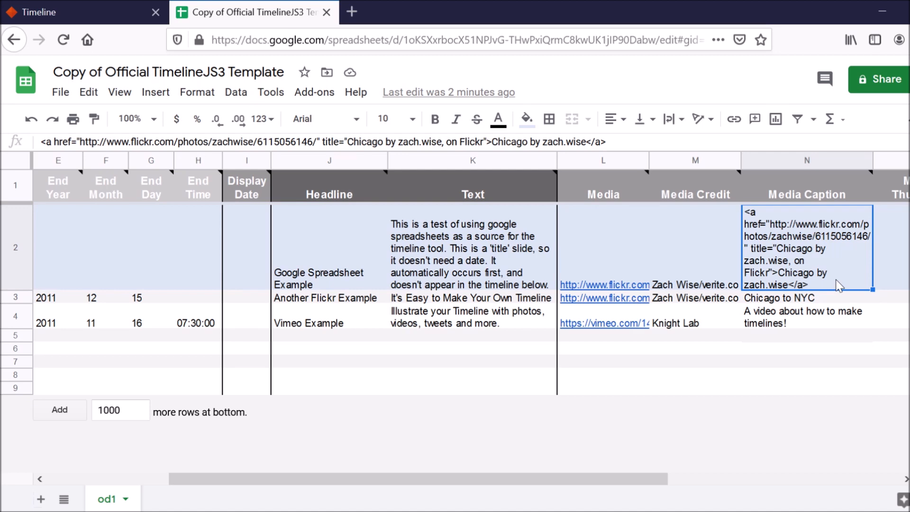
scroll(right, 3)
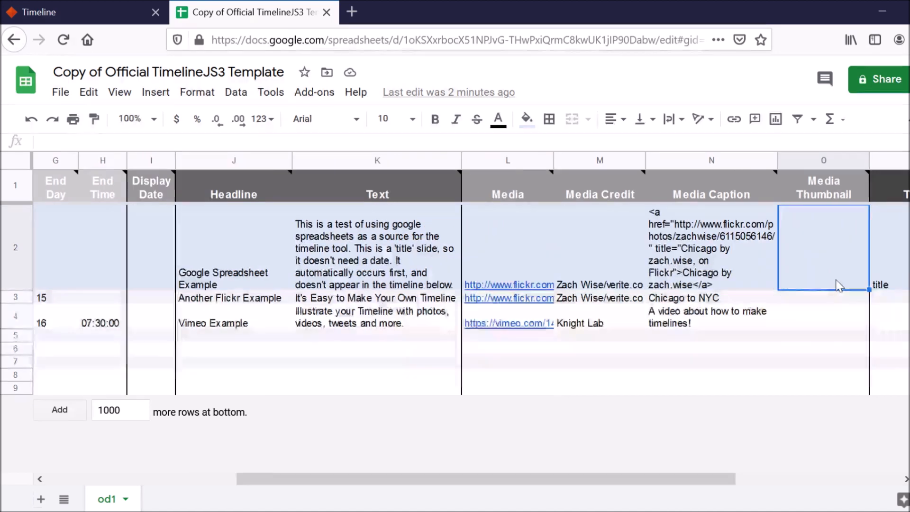
scroll(right, 3)
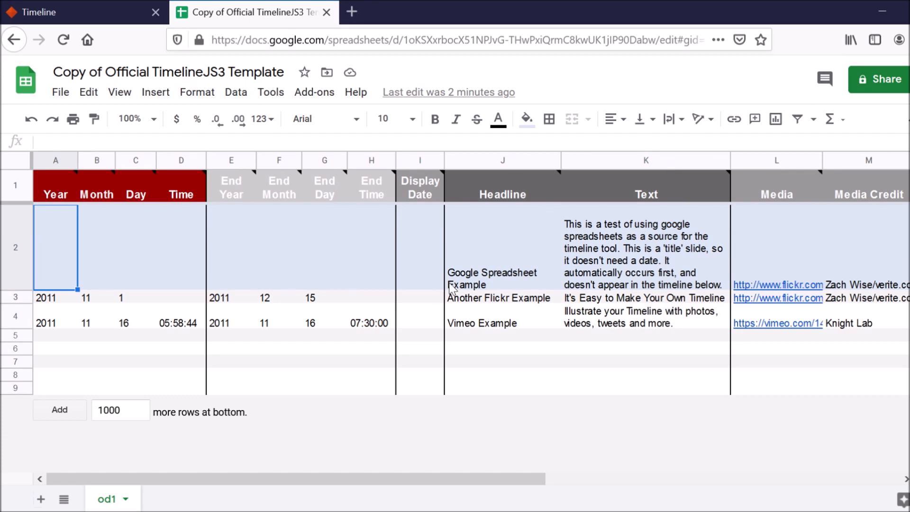
mouse_move(98, 297)
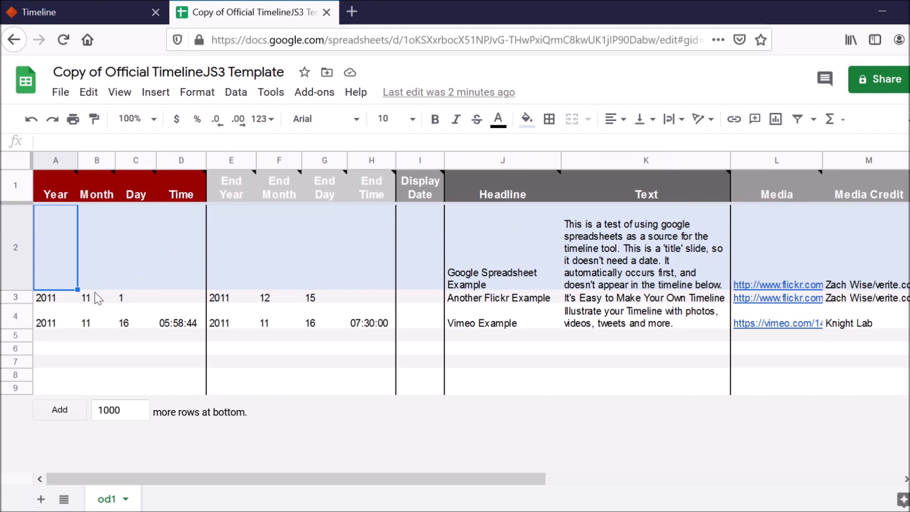
mouse_move(621, 325)
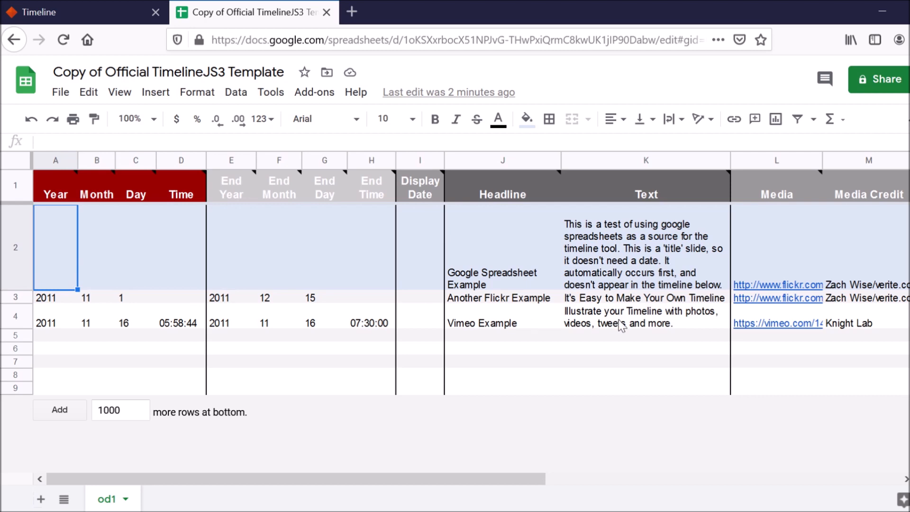
mouse_move(258, 278)
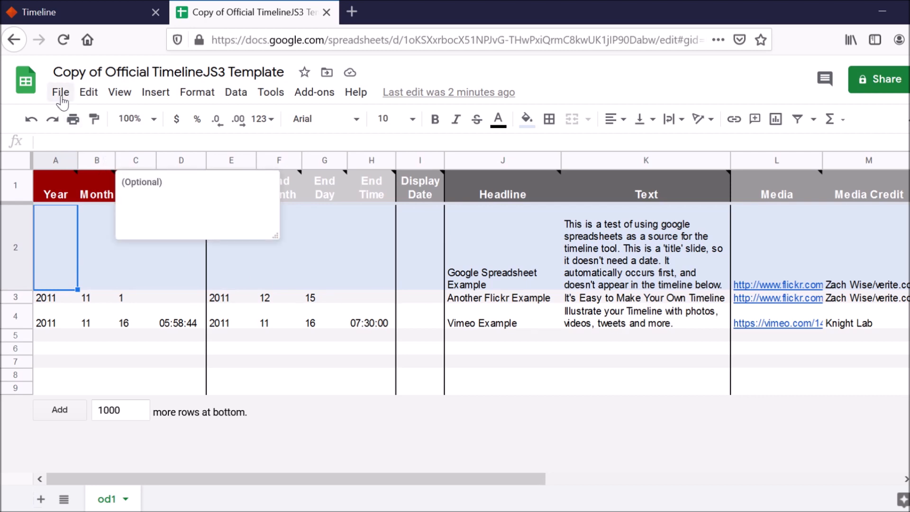
- Publish only the od1 sheet to the web as a web page, then close the dialog
click(60, 91)
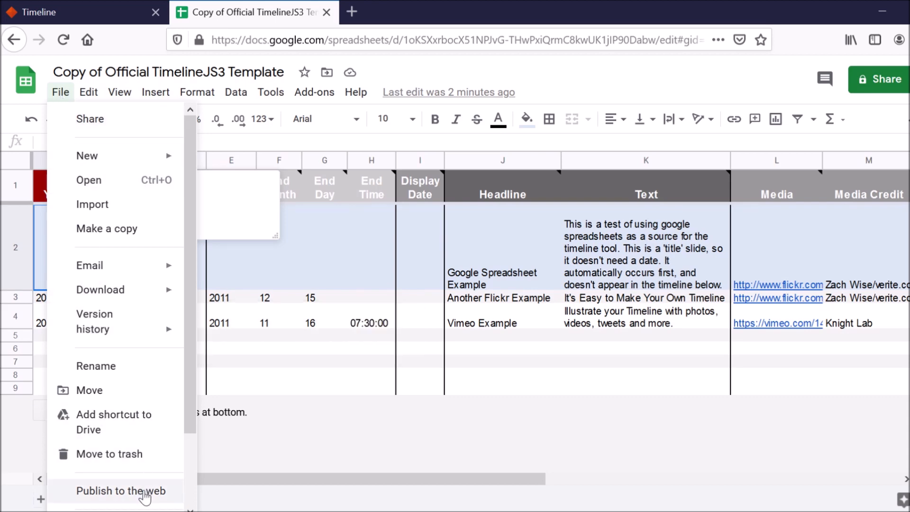
click(120, 491)
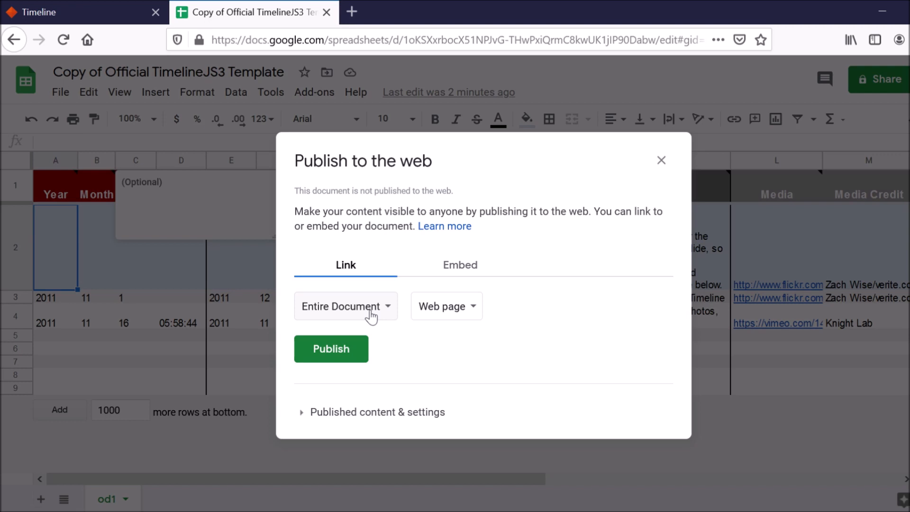
click(345, 305)
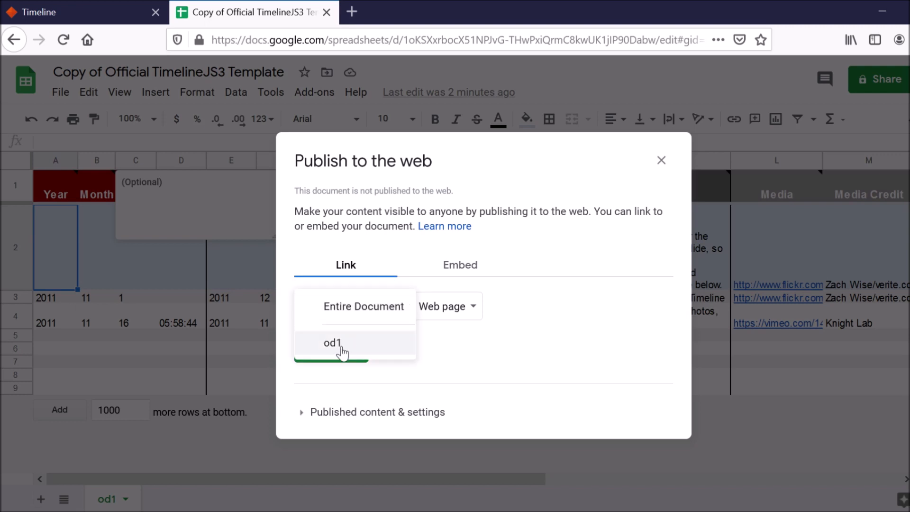
mouse_move(344, 352)
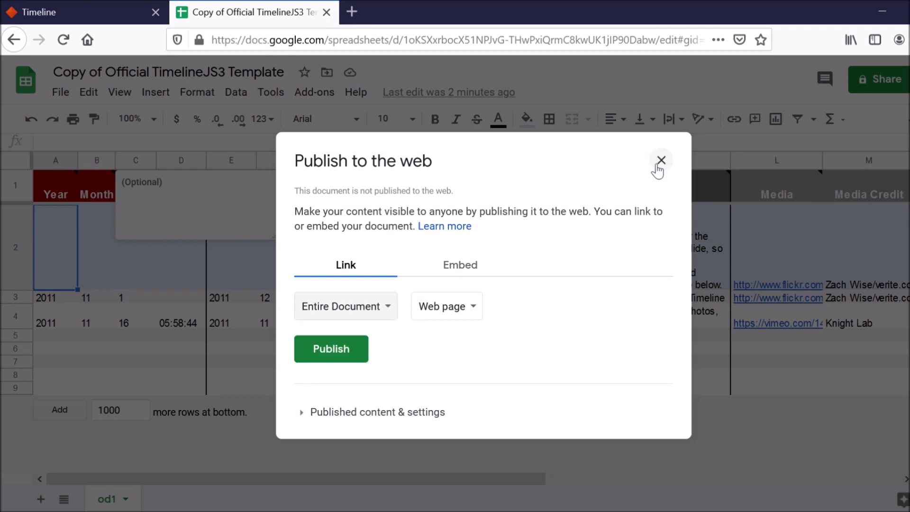
click(659, 160)
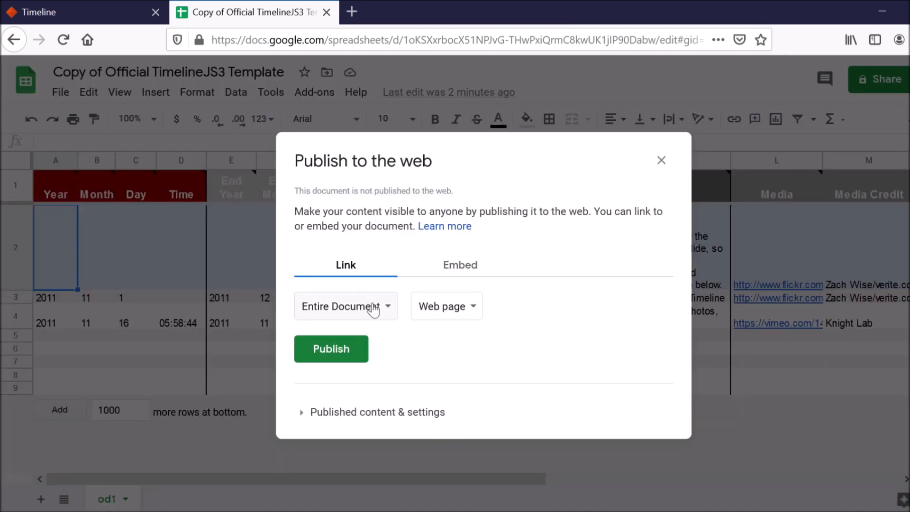
click(344, 306)
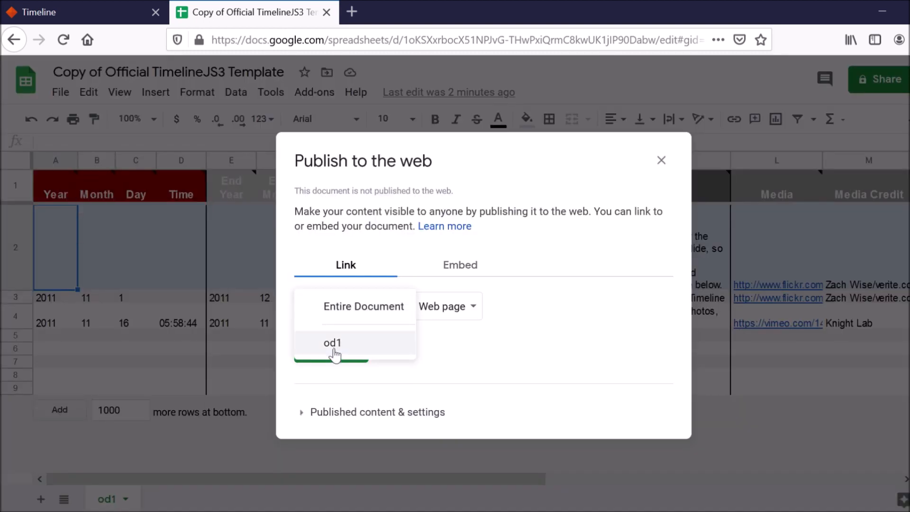
click(331, 342)
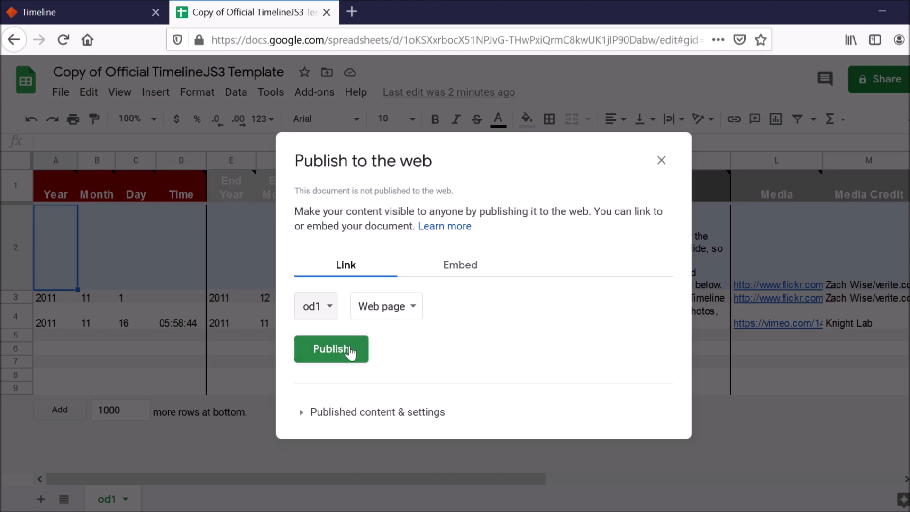
click(331, 349)
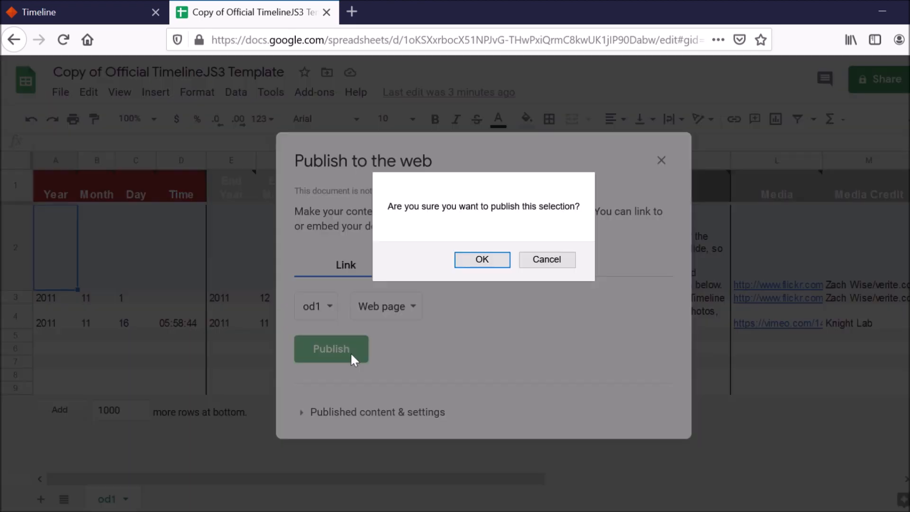
mouse_move(482, 259)
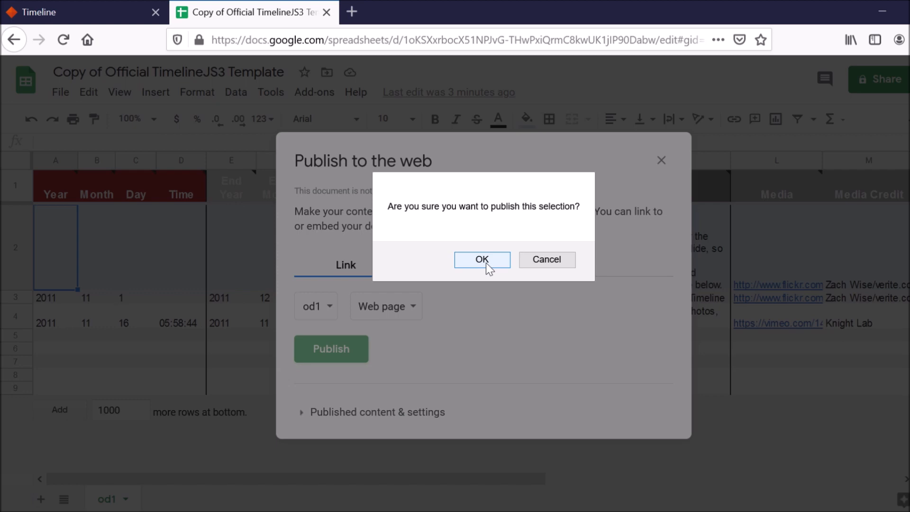
click(481, 259)
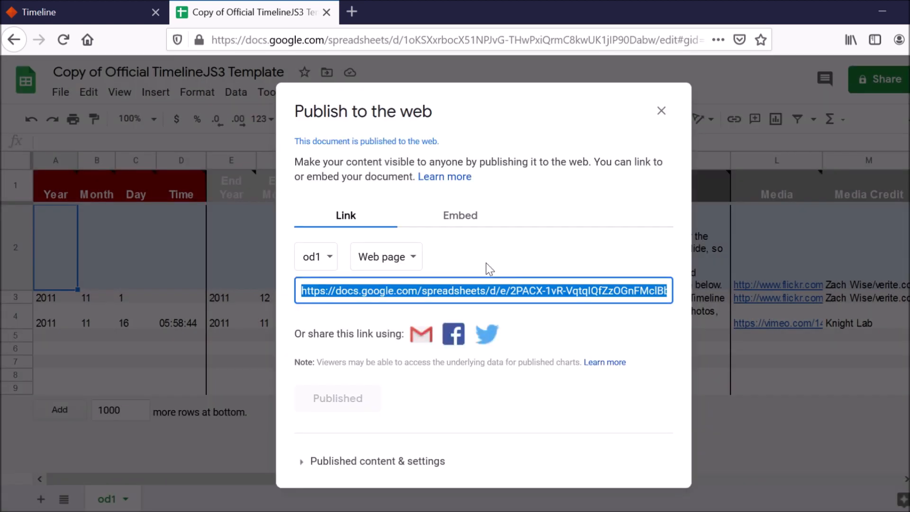
mouse_move(689, 128)
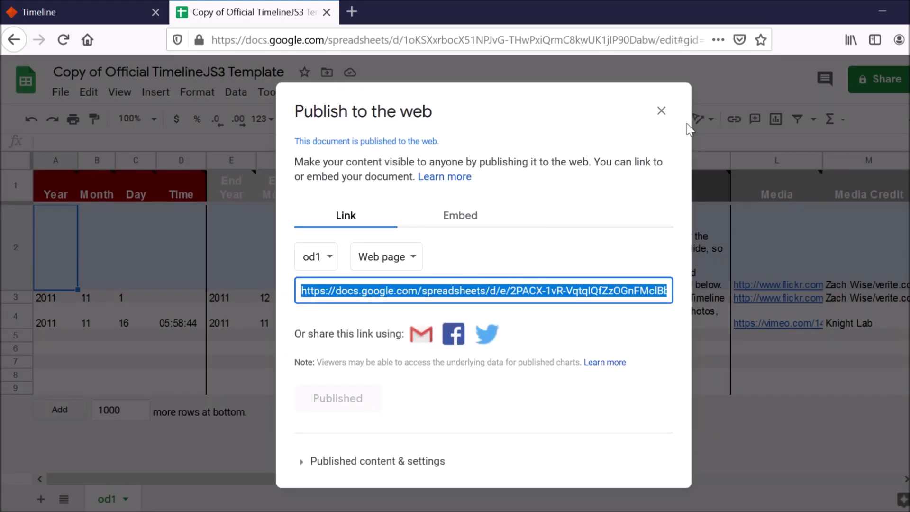
click(661, 111)
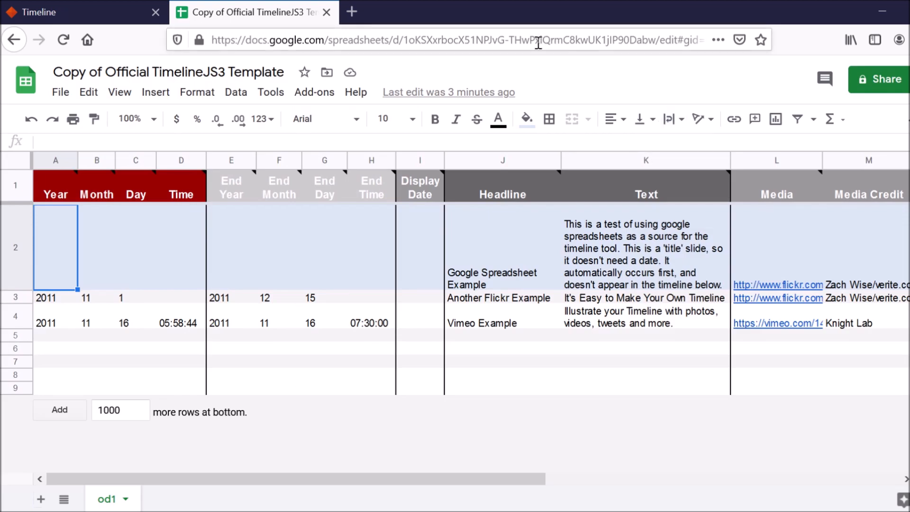
- Paste the template copy's Google Sheets address into the Google Spreadsheet URL field
click(459, 39)
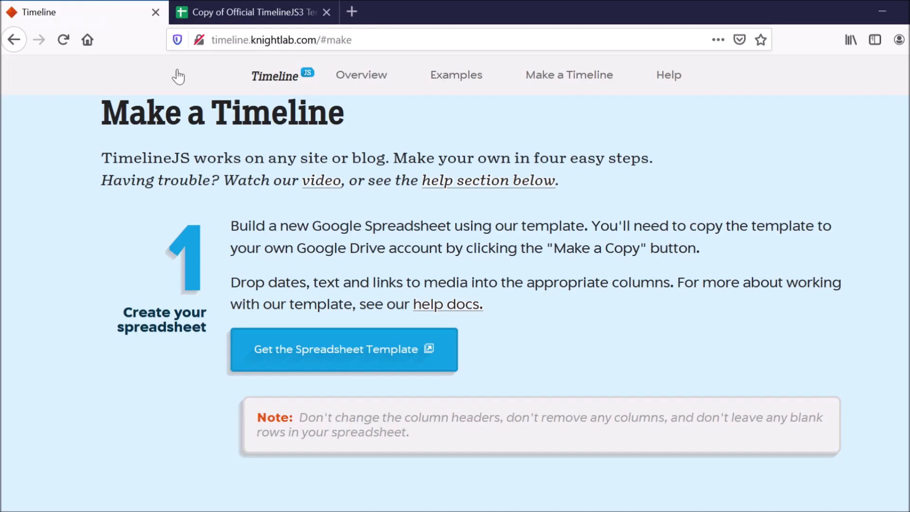
scroll(down, 3)
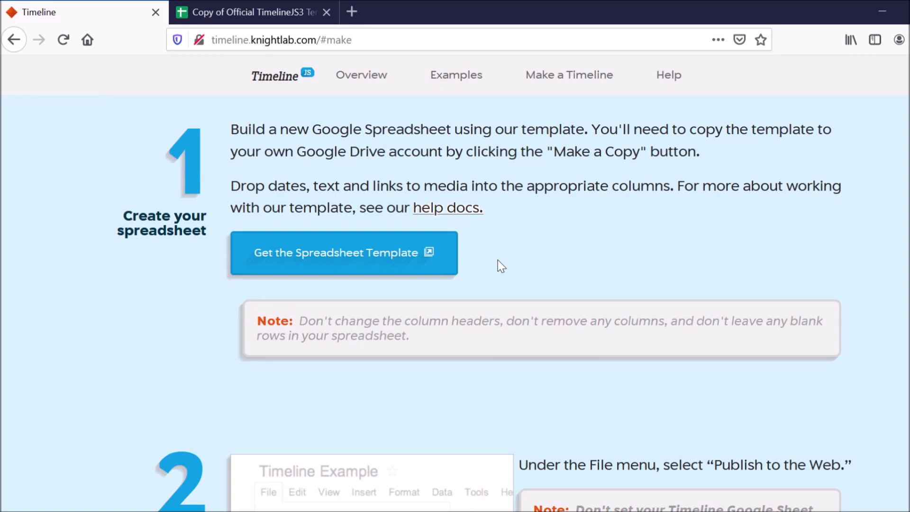
scroll(down, 3)
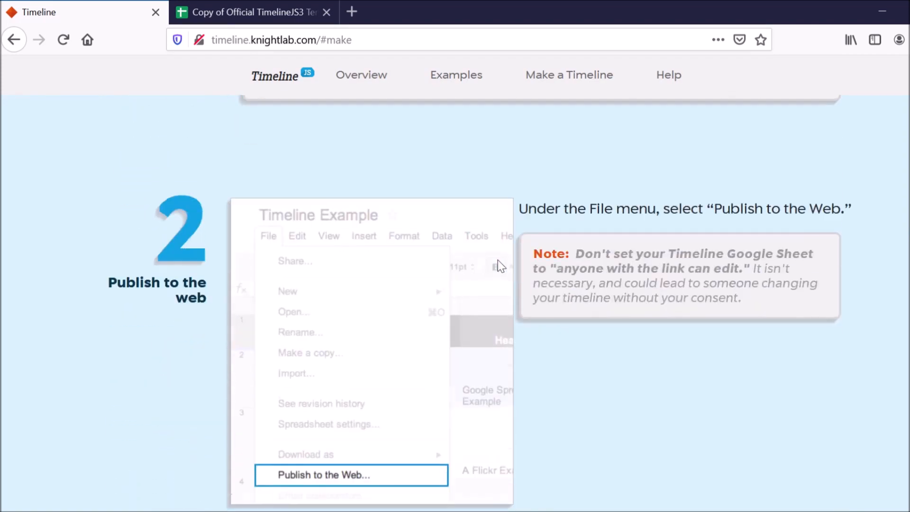
scroll(down, 3)
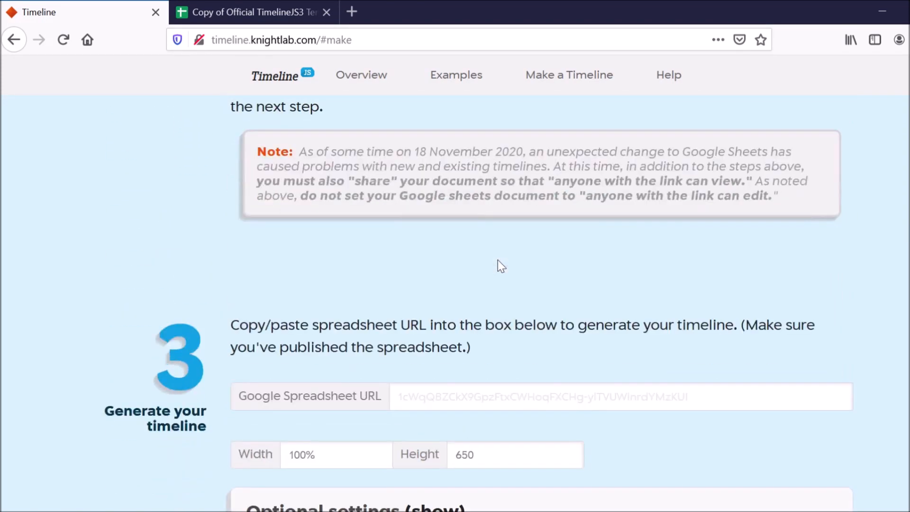
scroll(down, 3)
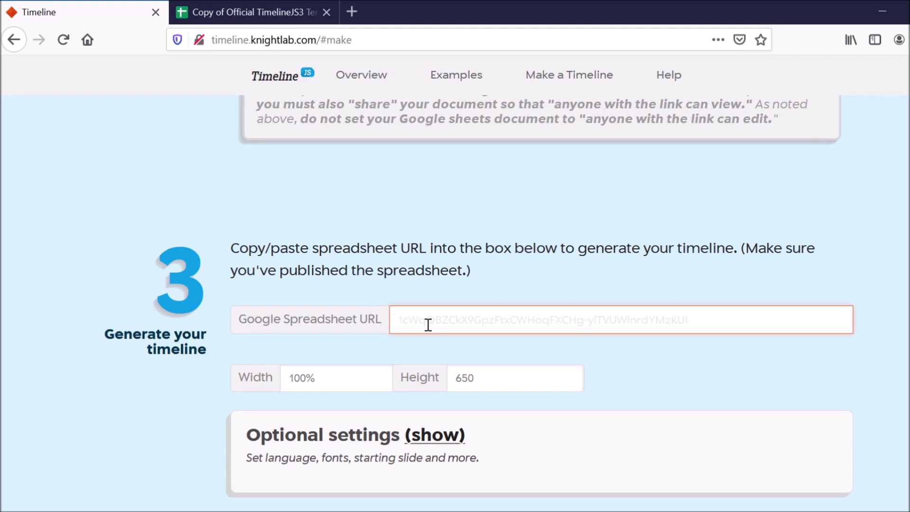
text(https://docs.google.com/spreadsheets/d/1oKSXxrbocX51NPJvG-THwPxiQrmC8kwUK1jIP90Dabw/edit#gid=0)
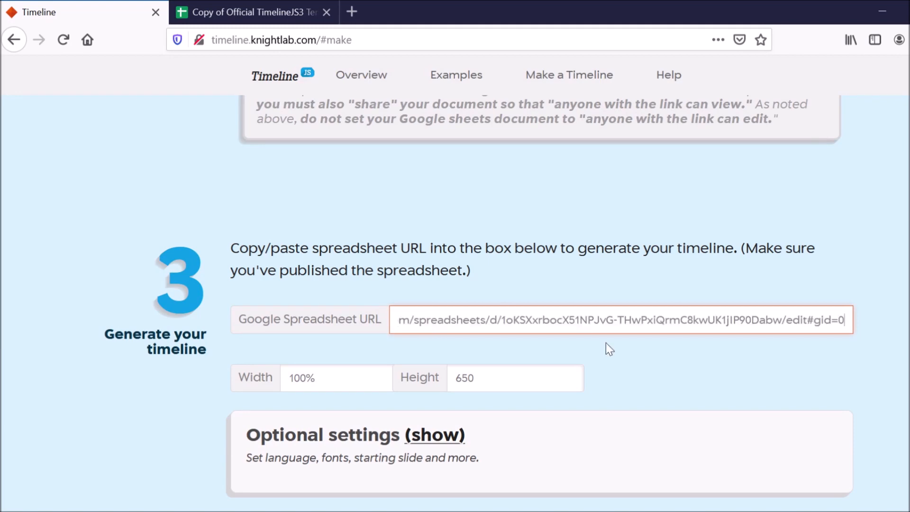
mouse_move(721, 359)
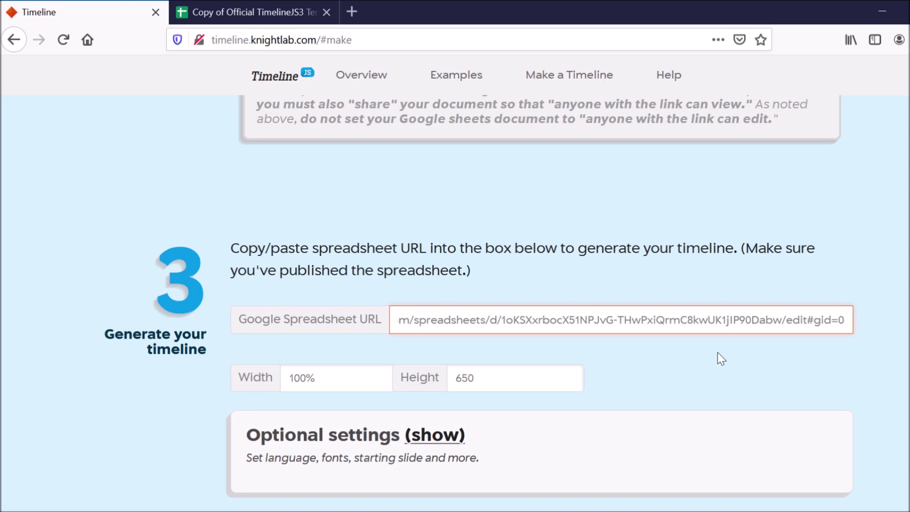
scroll(down, 3)
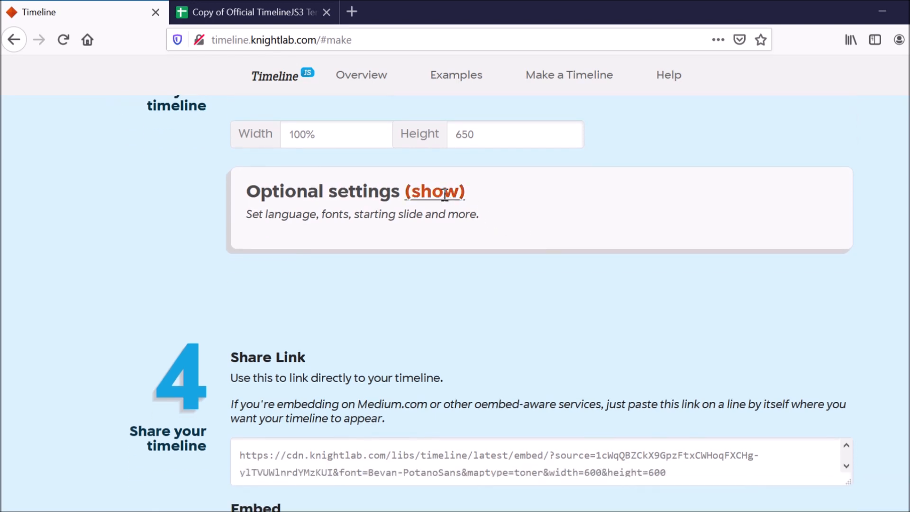
- Reveal the optional settings, browse the font pairings, and scroll to Share your timeline
click(435, 191)
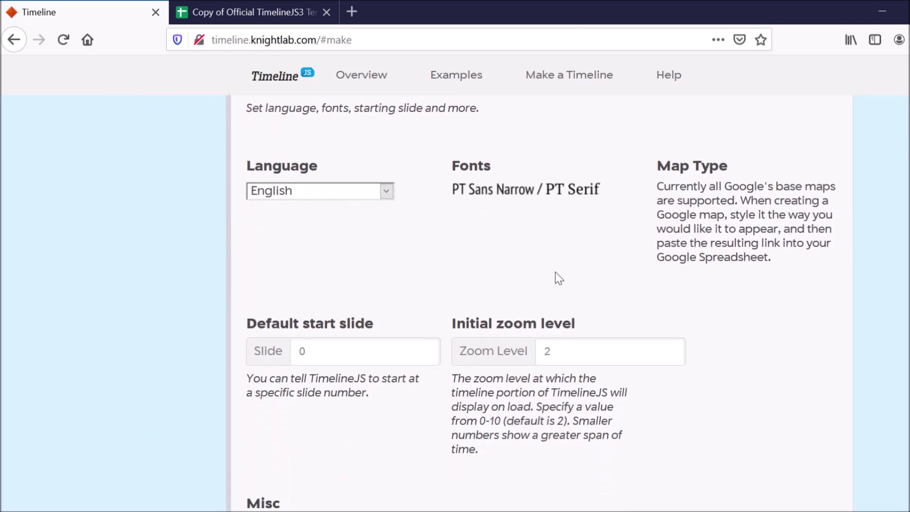
click(525, 189)
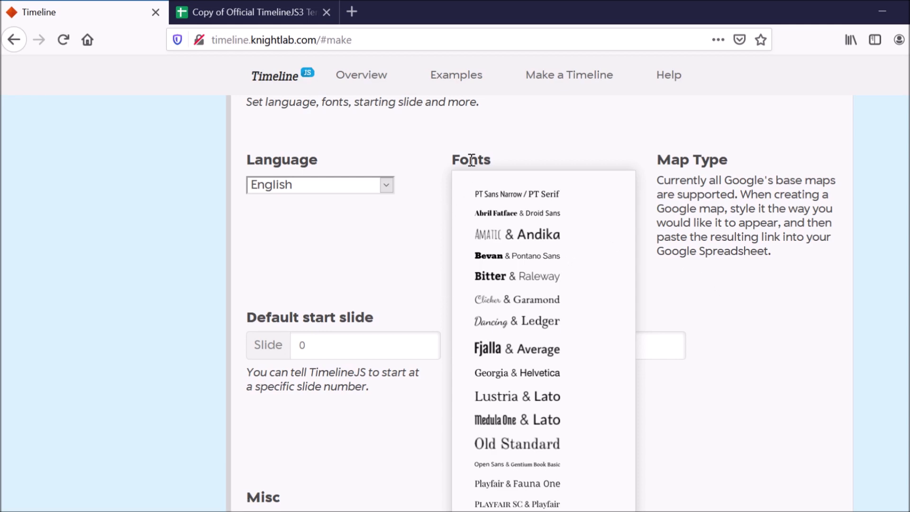
scroll(down, 3)
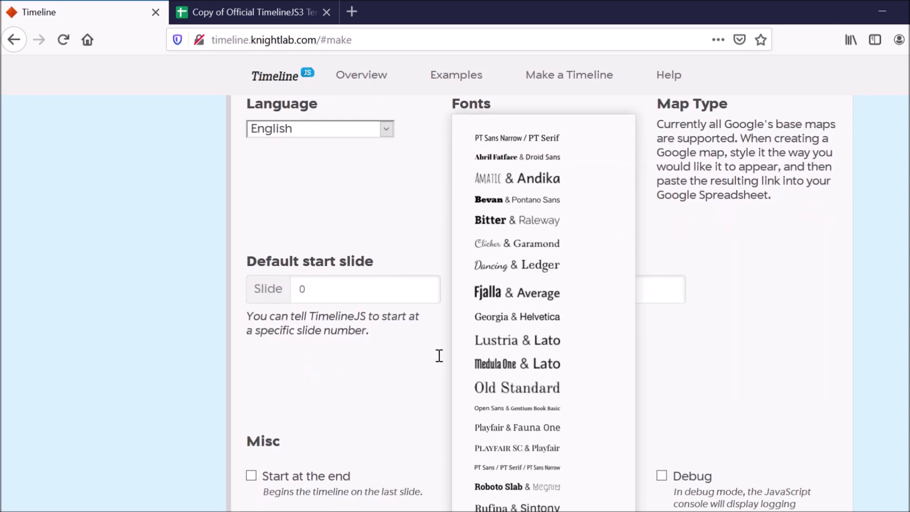
mouse_move(612, 210)
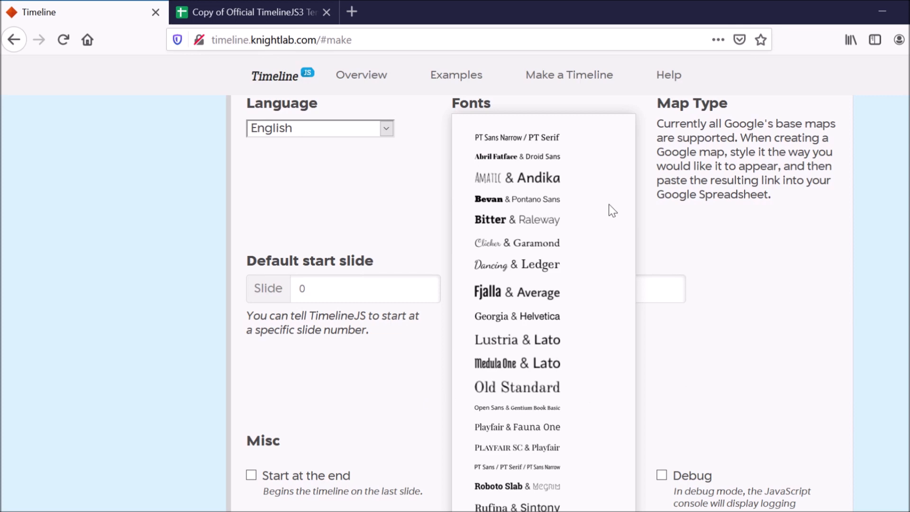
scroll(down, 3)
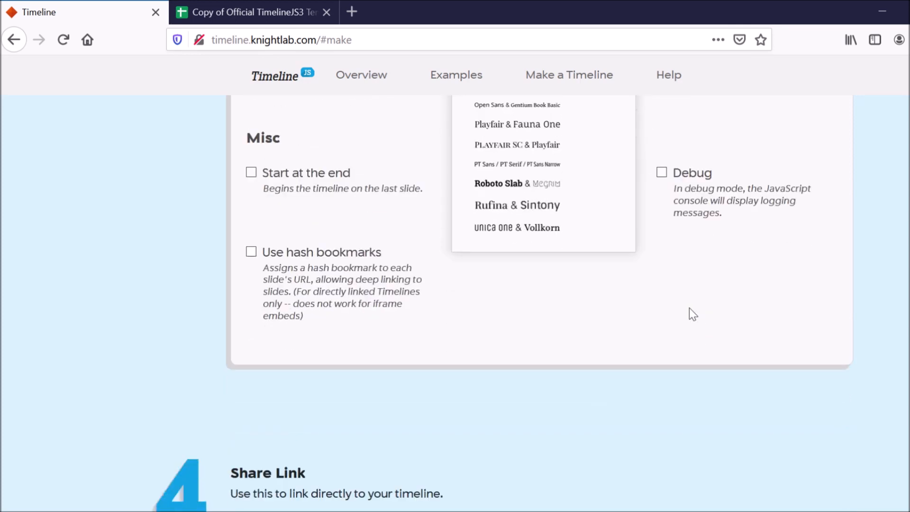
scroll(down, 3)
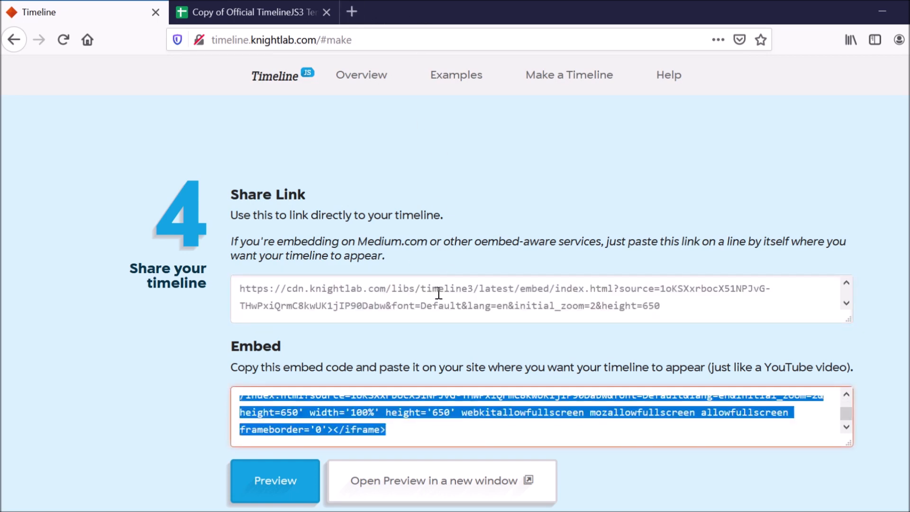
- Open the timeline preview in a new tab and go back one slide
click(522, 11)
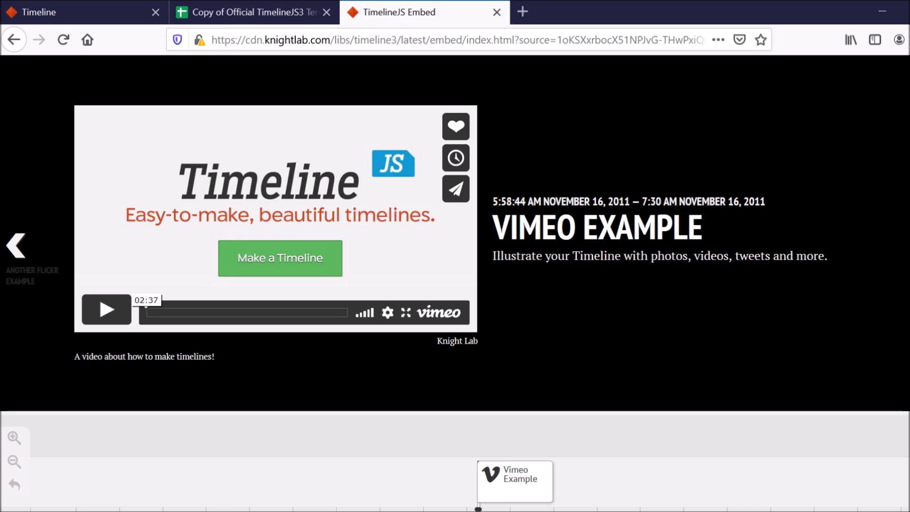
mouse_move(751, 332)
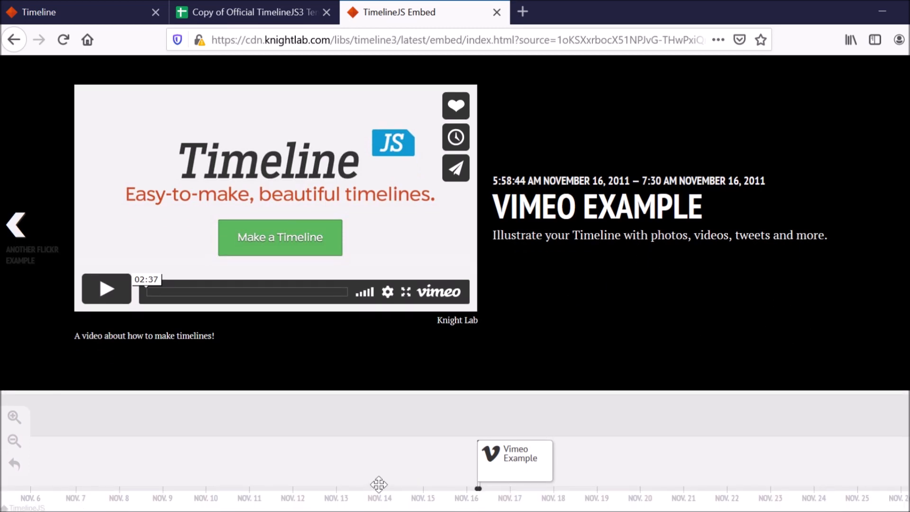
click(15, 226)
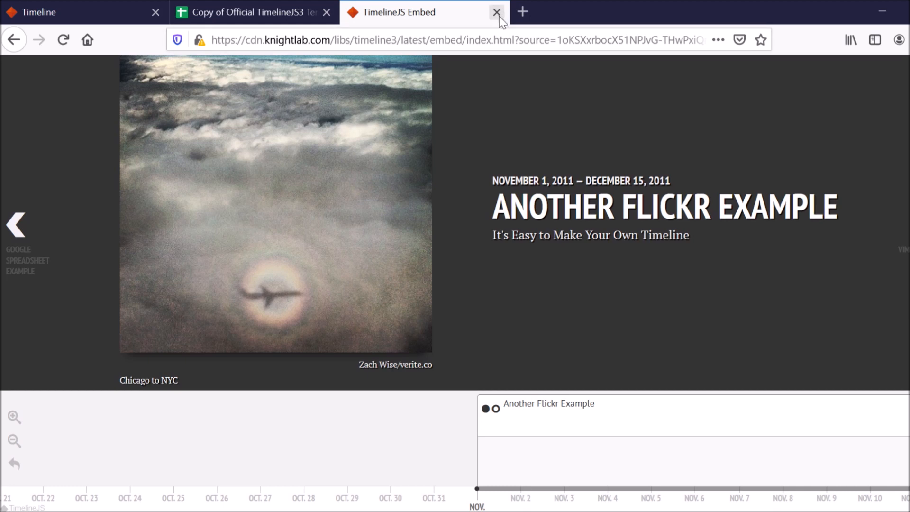
mouse_move(499, 25)
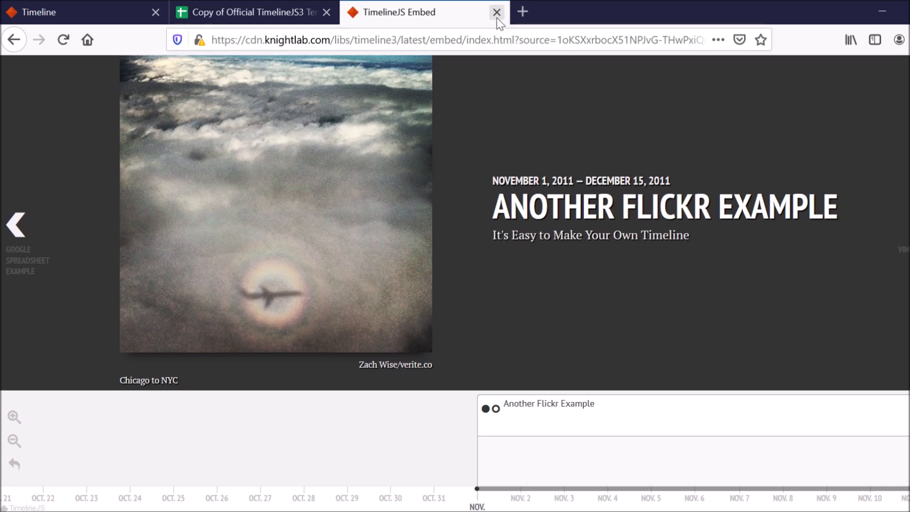
- Close the TimelineJS Embed preview tab
click(496, 12)
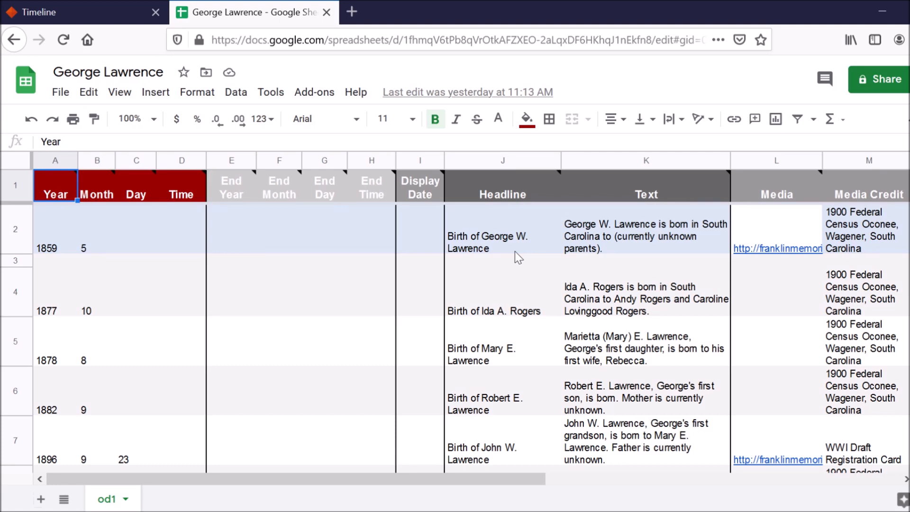
mouse_move(622, 241)
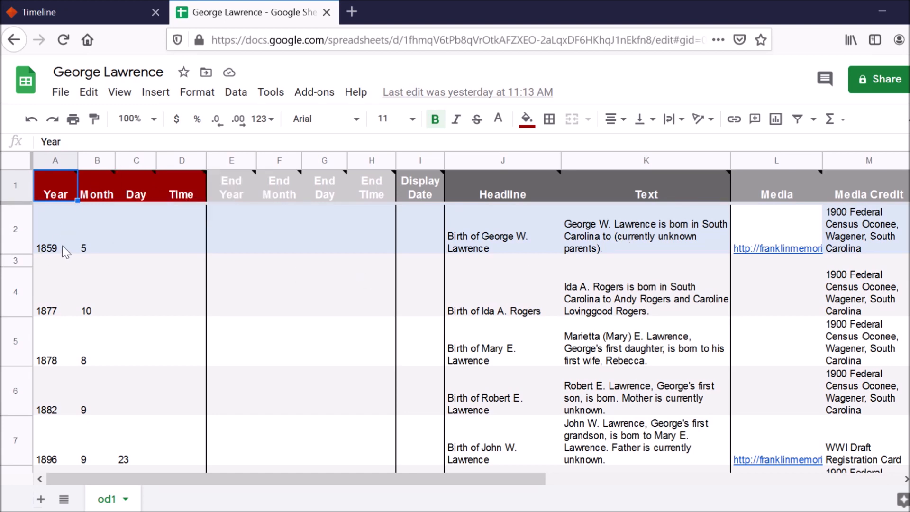
click(55, 247)
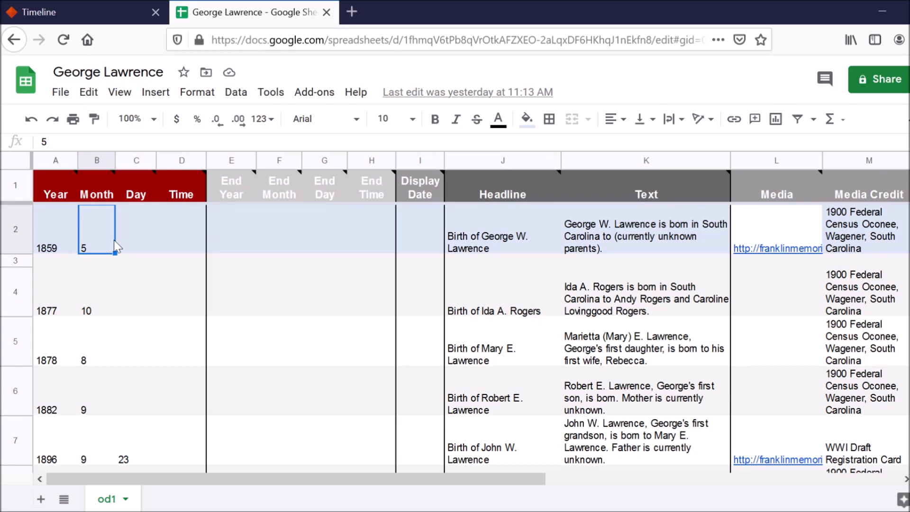
mouse_move(546, 236)
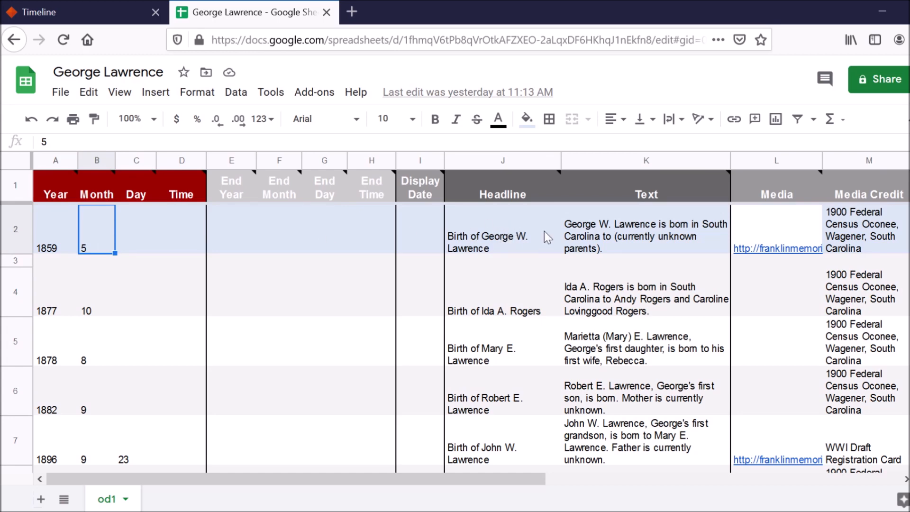
mouse_move(512, 250)
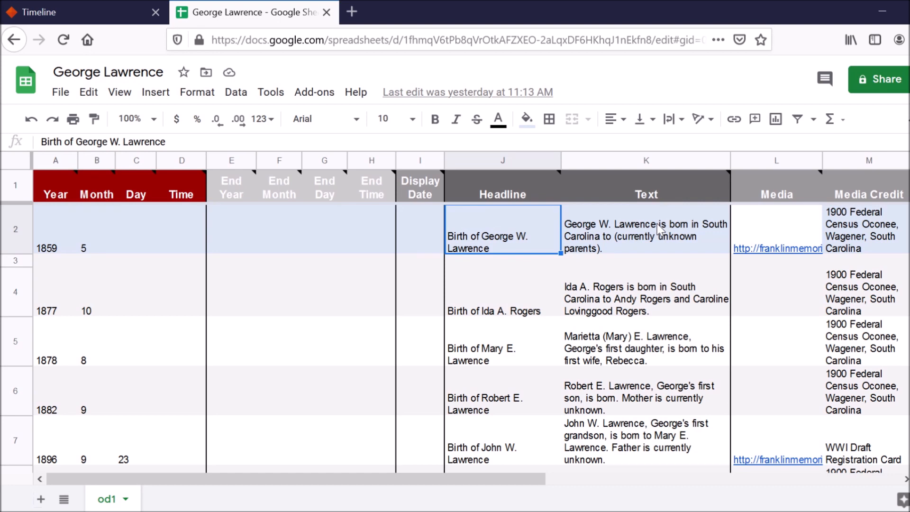
click(645, 236)
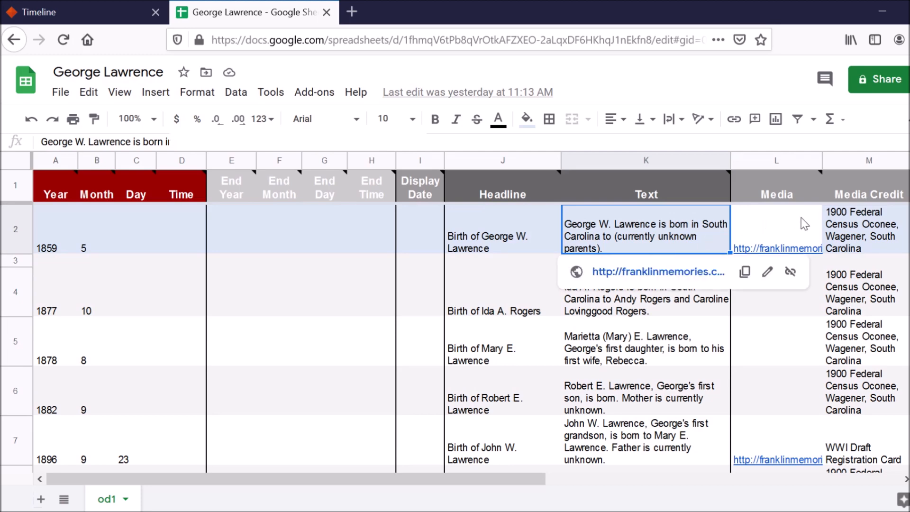
click(776, 229)
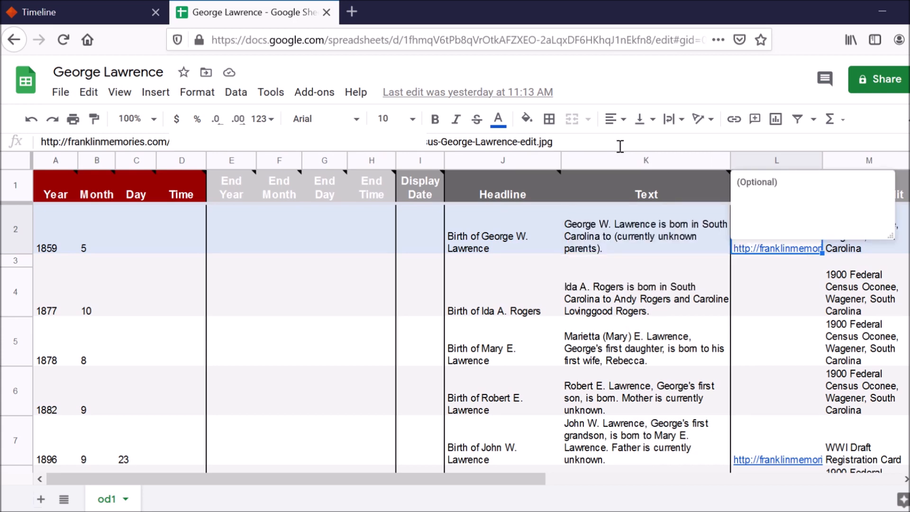
mouse_move(625, 159)
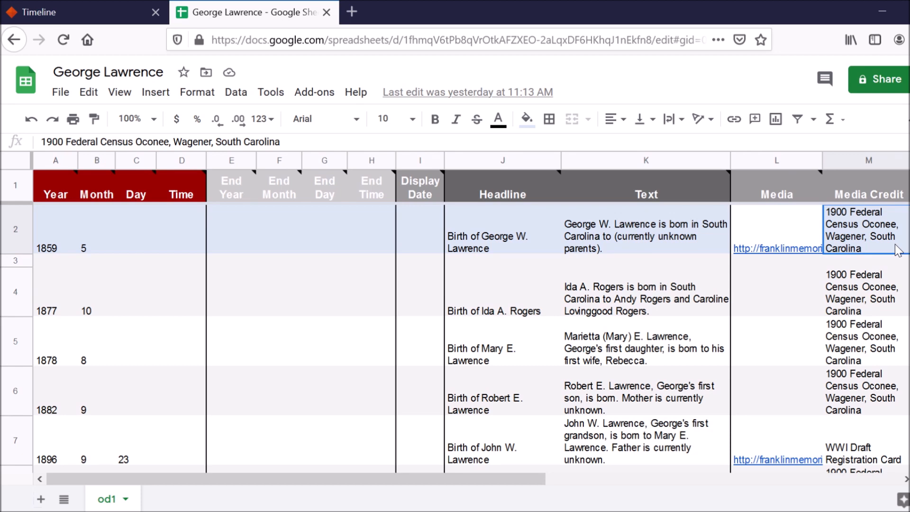
scroll(right, 3)
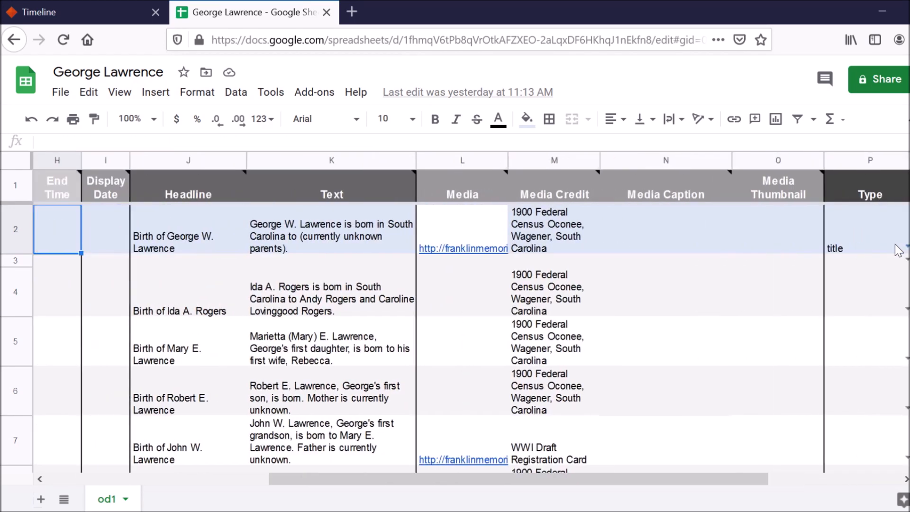
scroll(left, 3)
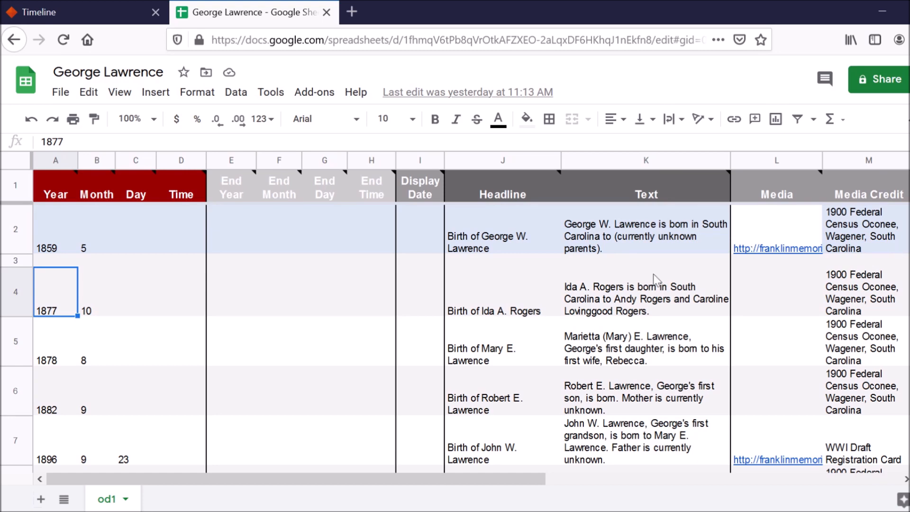
click(502, 292)
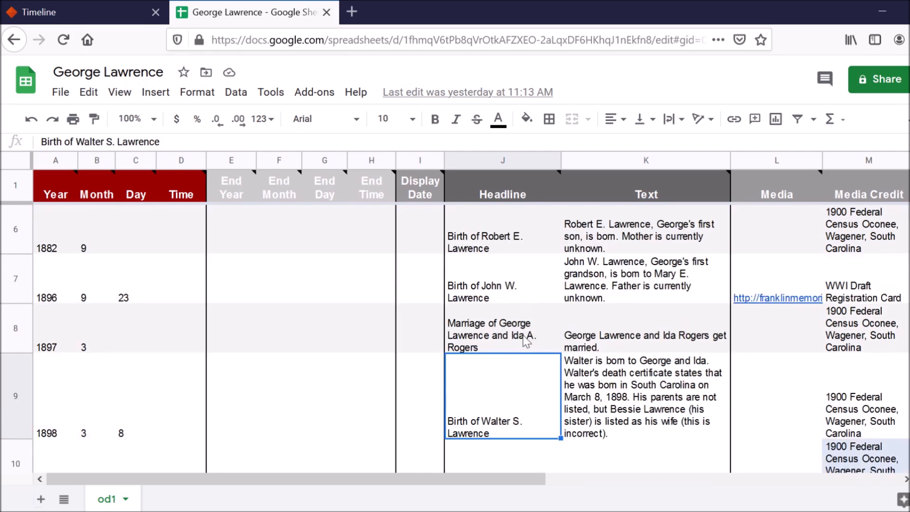
scroll(down, 3)
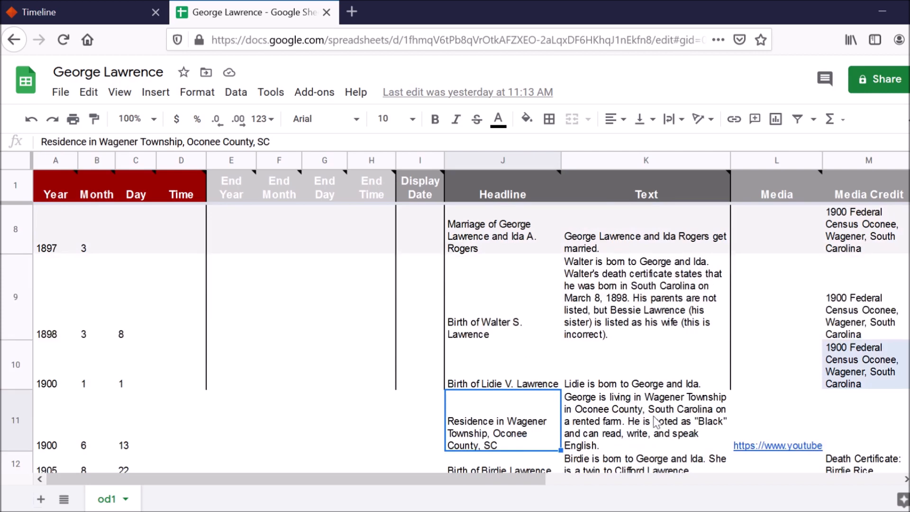
click(646, 421)
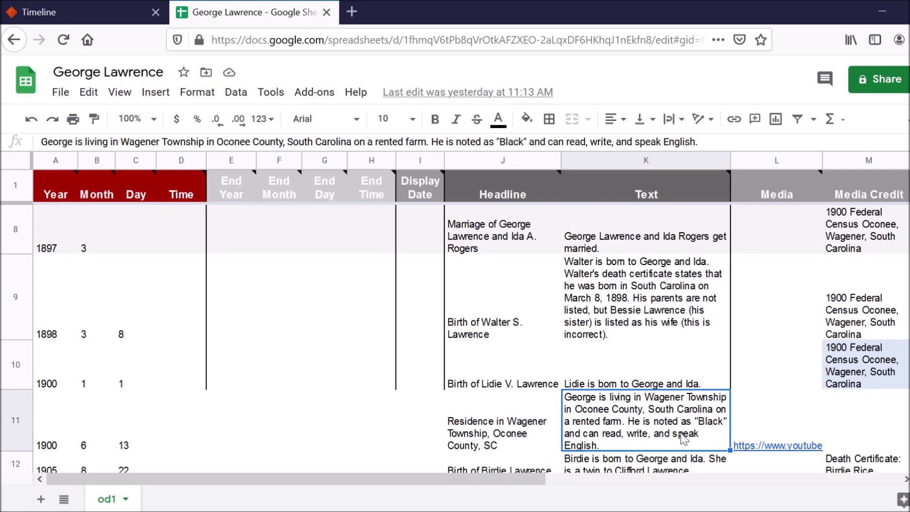
click(776, 421)
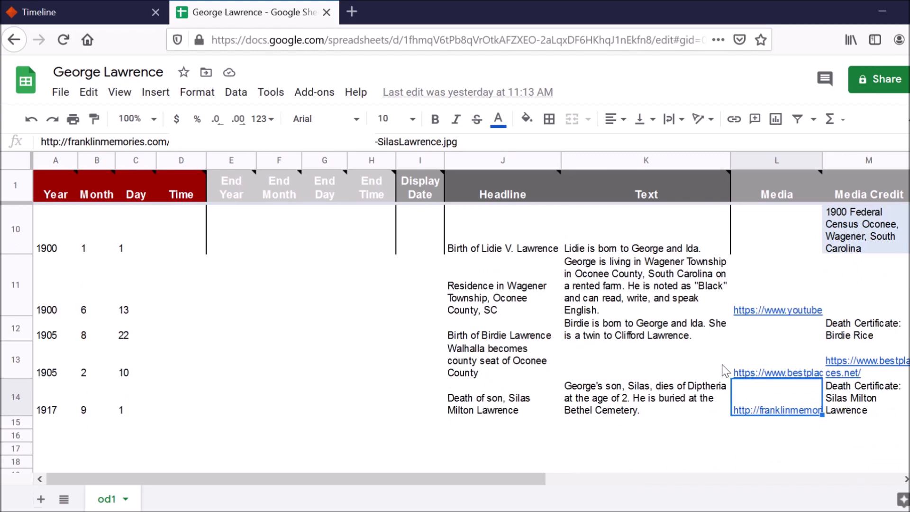
click(776, 360)
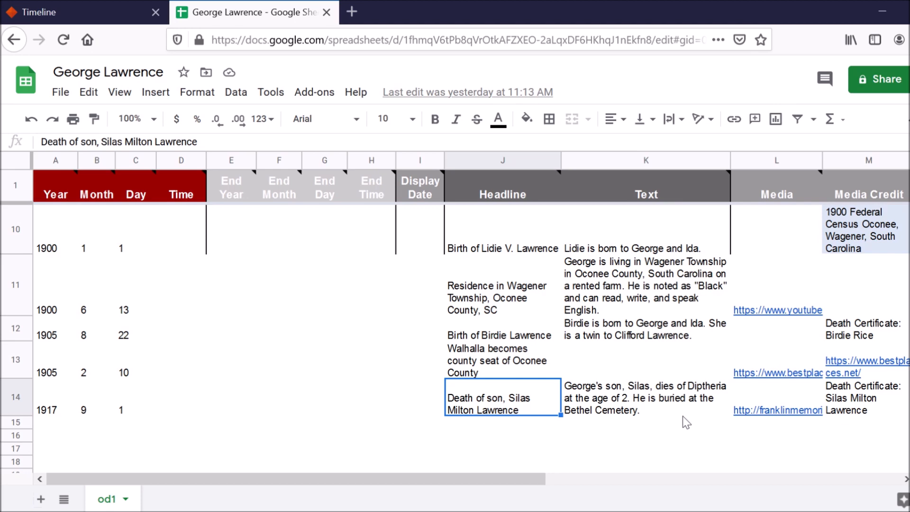
click(778, 410)
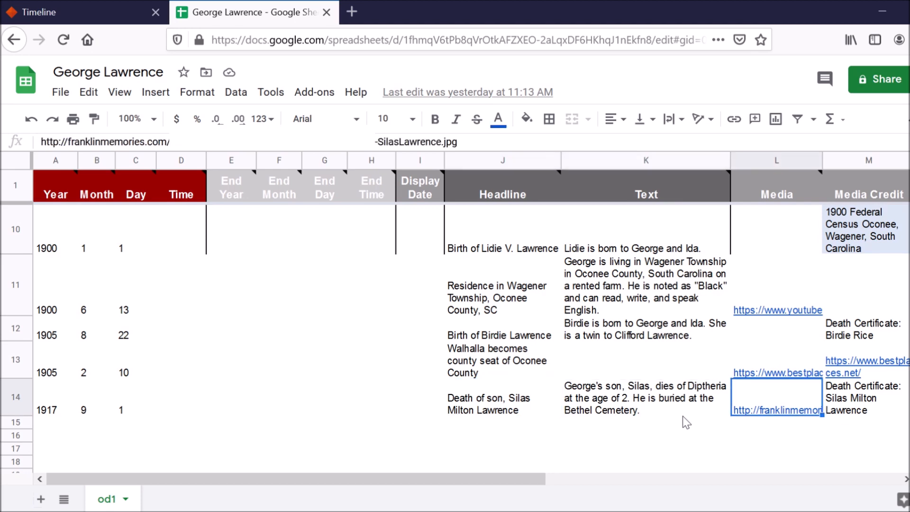
mouse_move(231, 176)
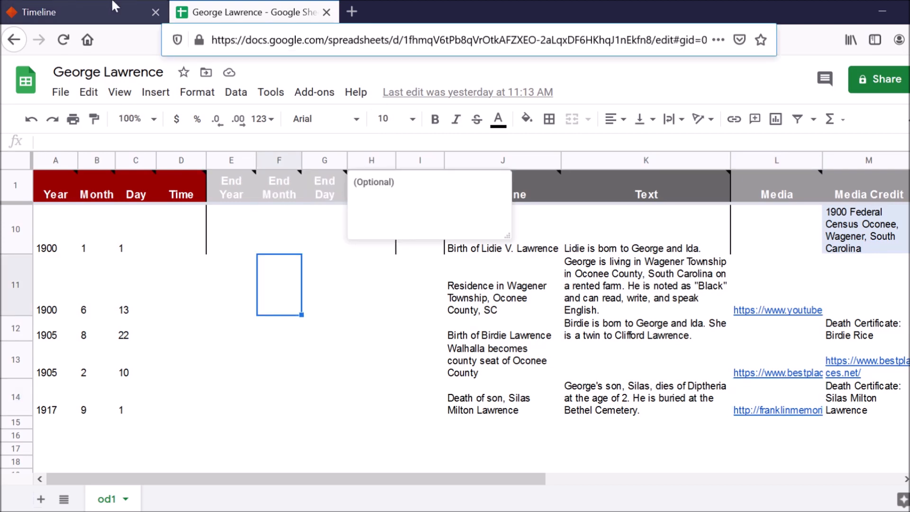
click(41, 11)
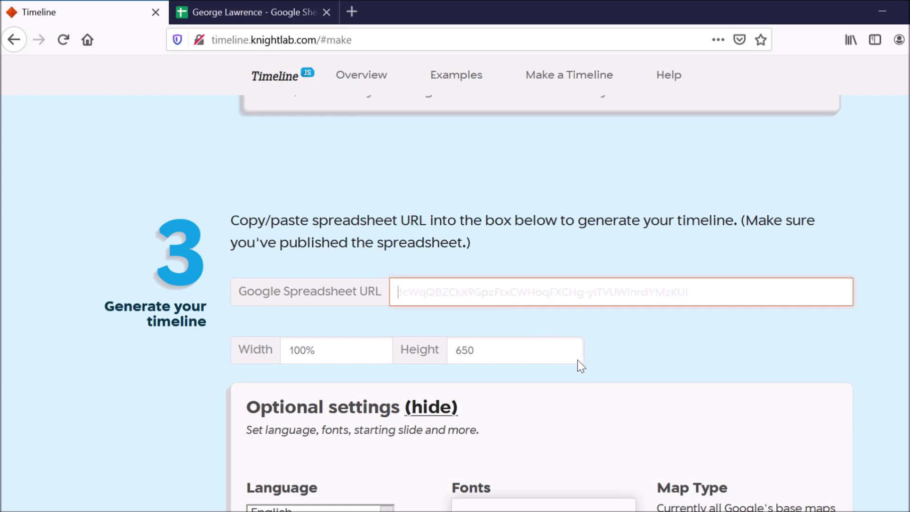
text(https://docs.google.com/spreadsheets/d/1fhmqV6tPb8qVrOtkAFZXEO-2aLqxDF6HKhqJ1nEkfn8/edit#gid=0)
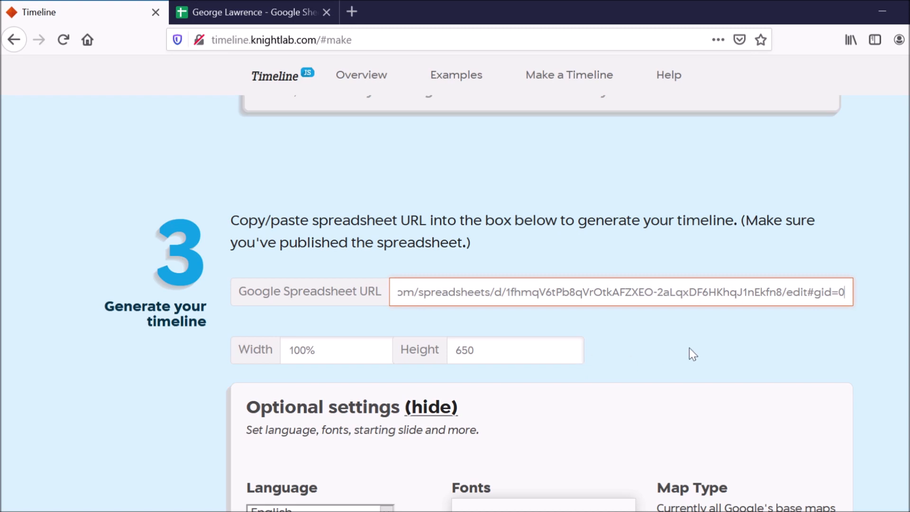
scroll(down, 3)
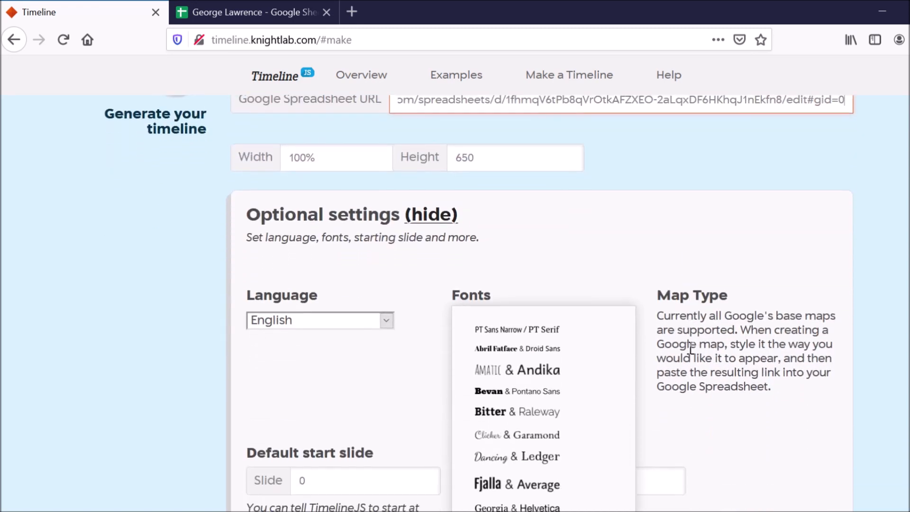
scroll(down, 3)
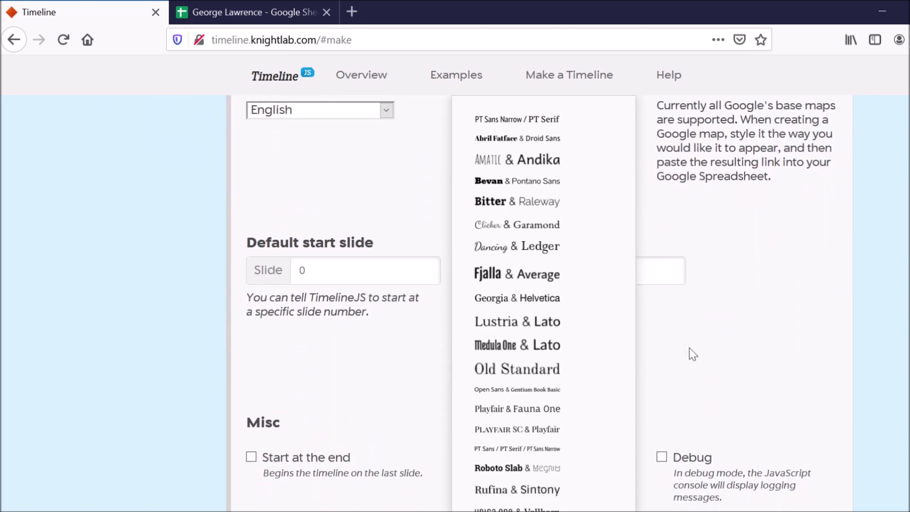
mouse_move(543, 303)
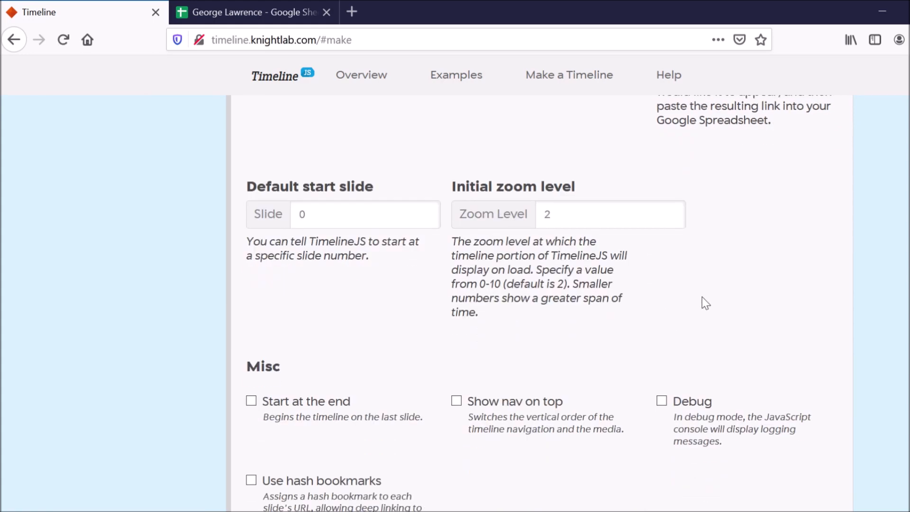
scroll(down, 3)
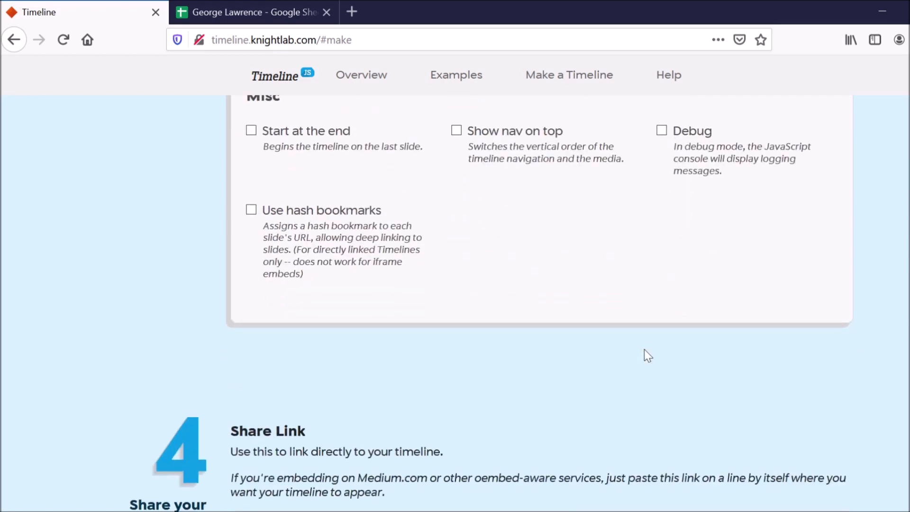
scroll(down, 3)
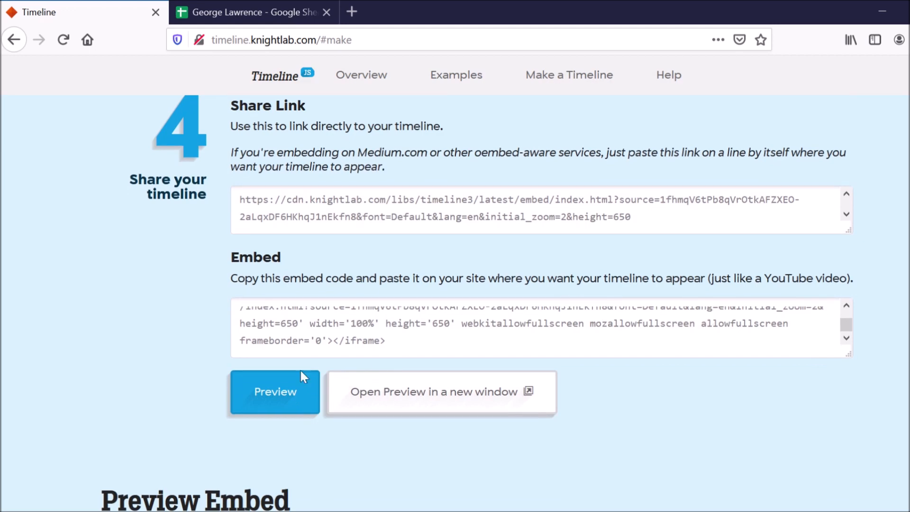
mouse_move(370, 400)
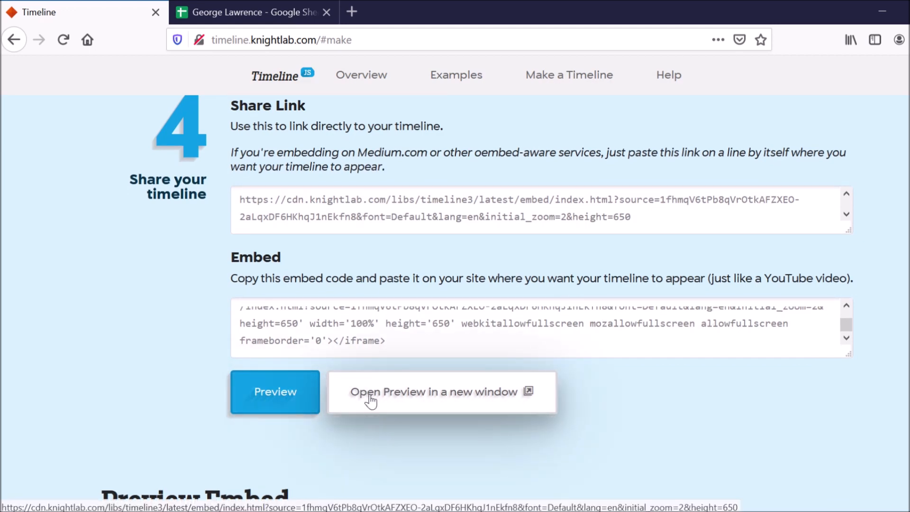
click(434, 391)
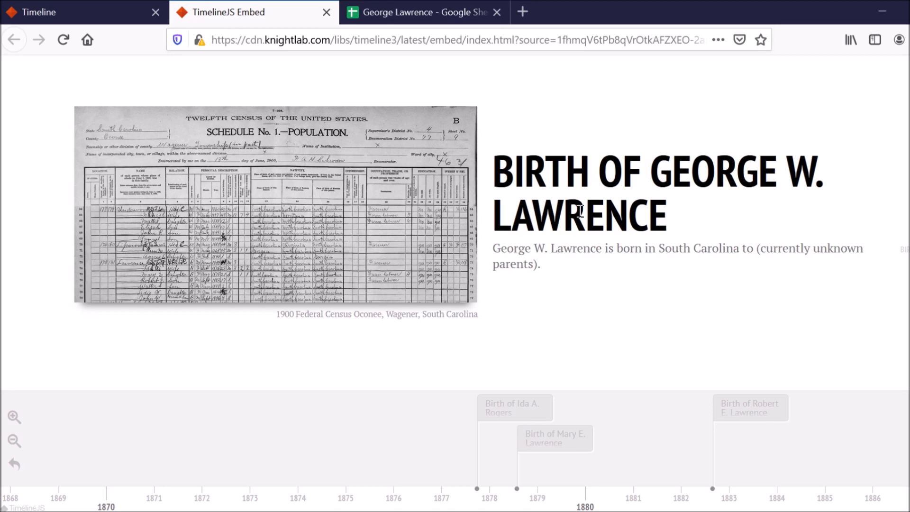
mouse_move(646, 232)
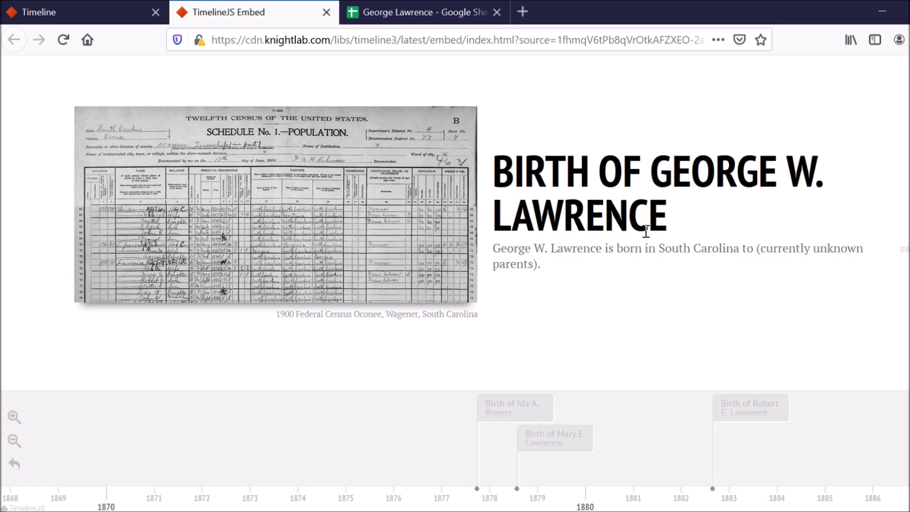
mouse_move(367, 298)
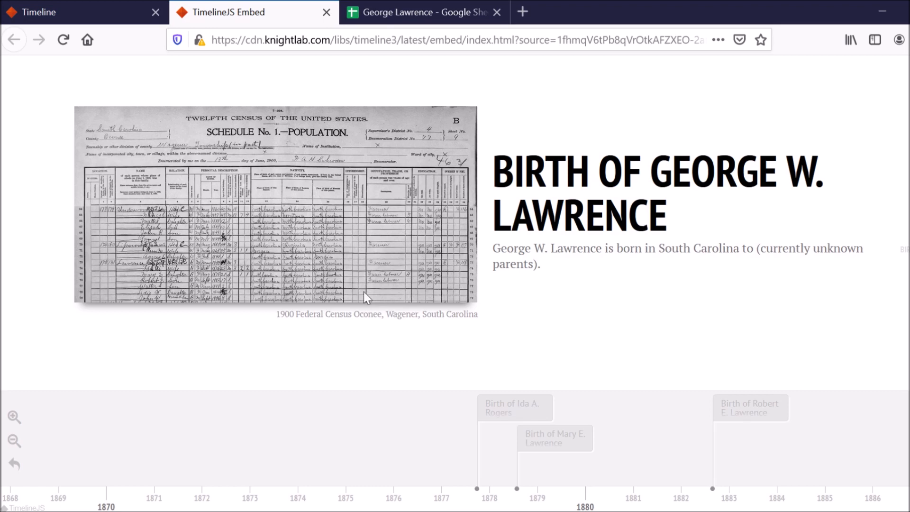
mouse_move(453, 336)
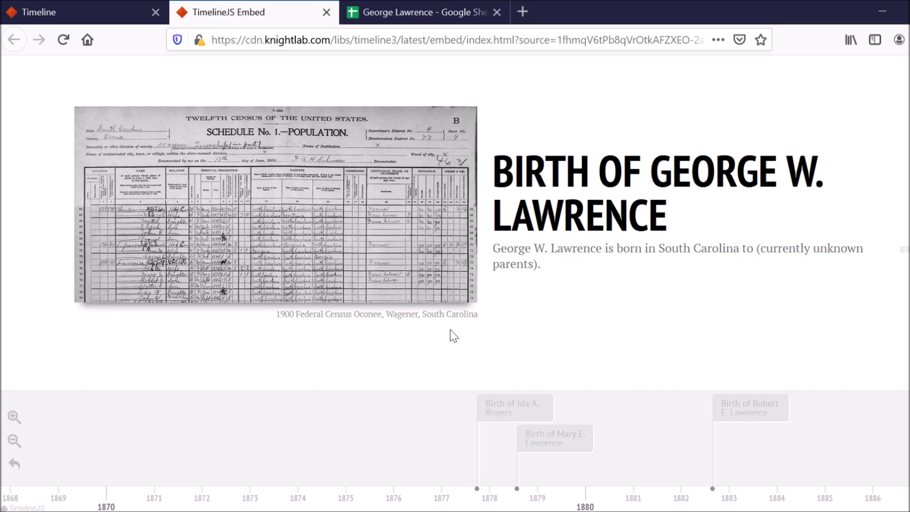
mouse_move(300, 335)
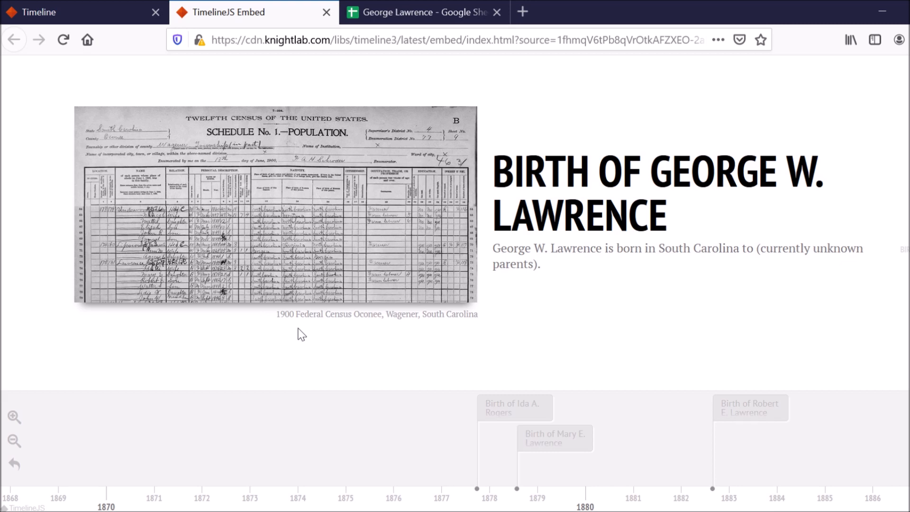
mouse_move(136, 277)
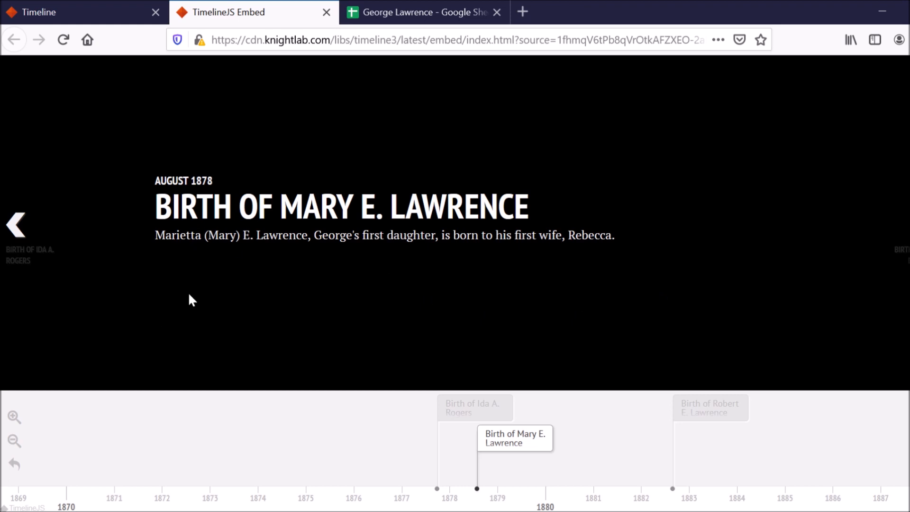
mouse_move(476, 413)
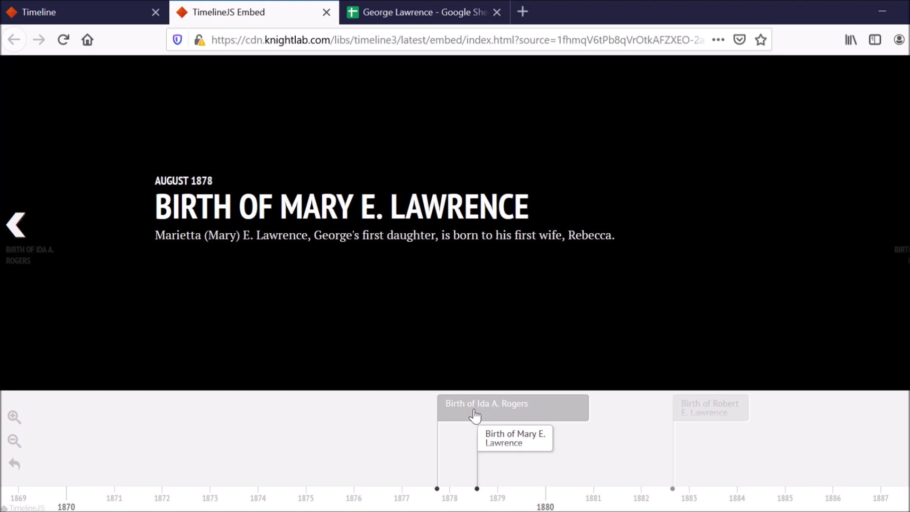
mouse_move(688, 424)
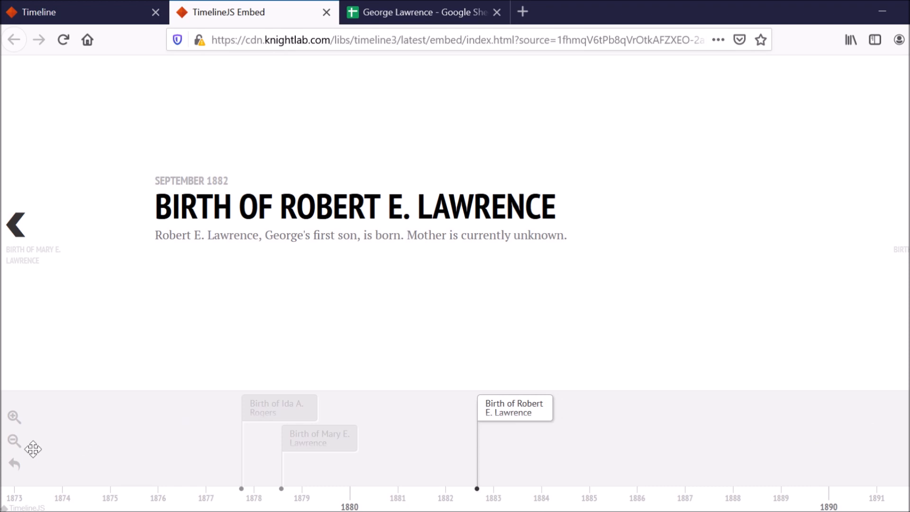
click(14, 441)
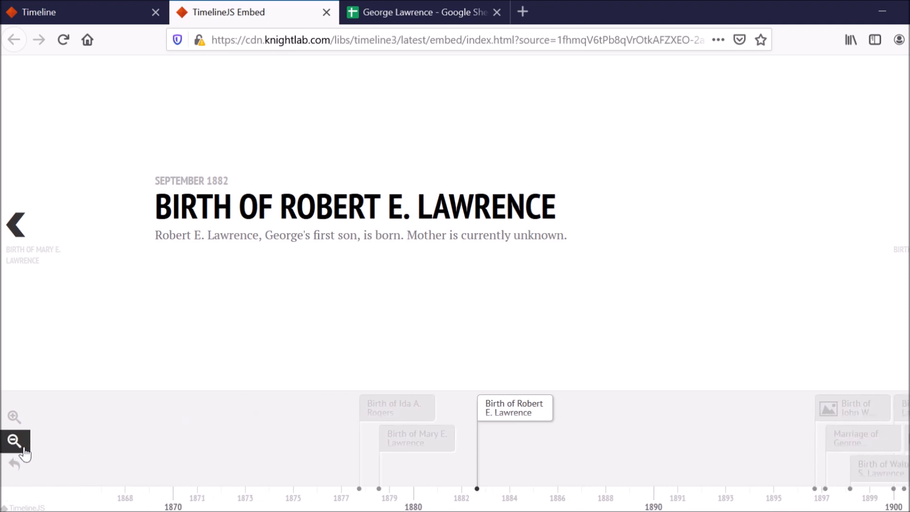
click(13, 440)
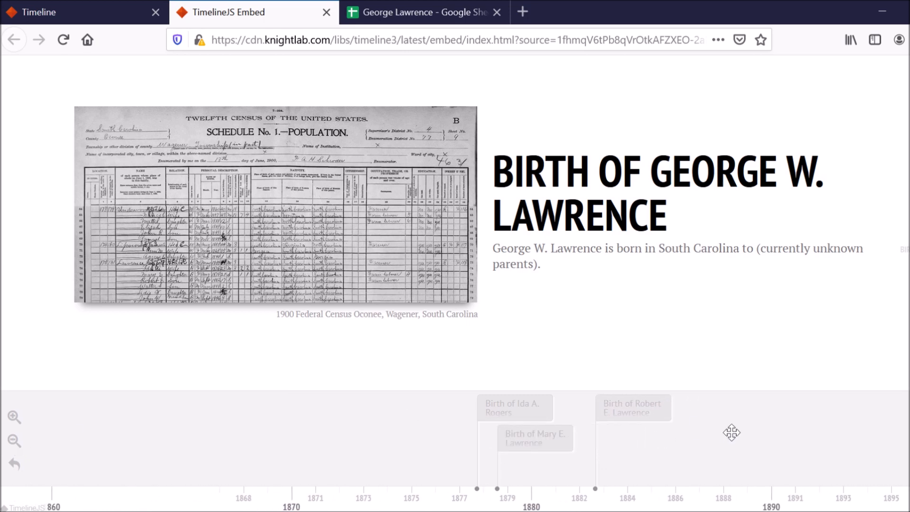
drag(732, 433, 653, 427)
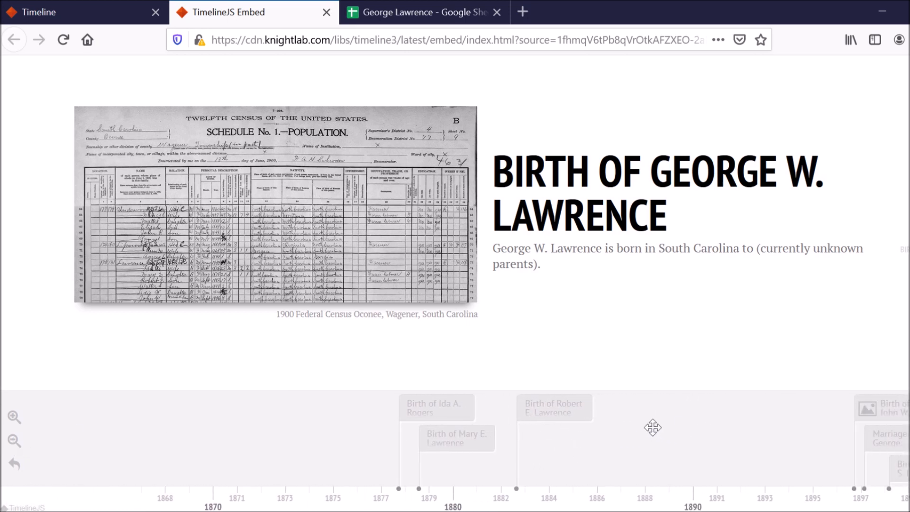
drag(652, 427, 254, 426)
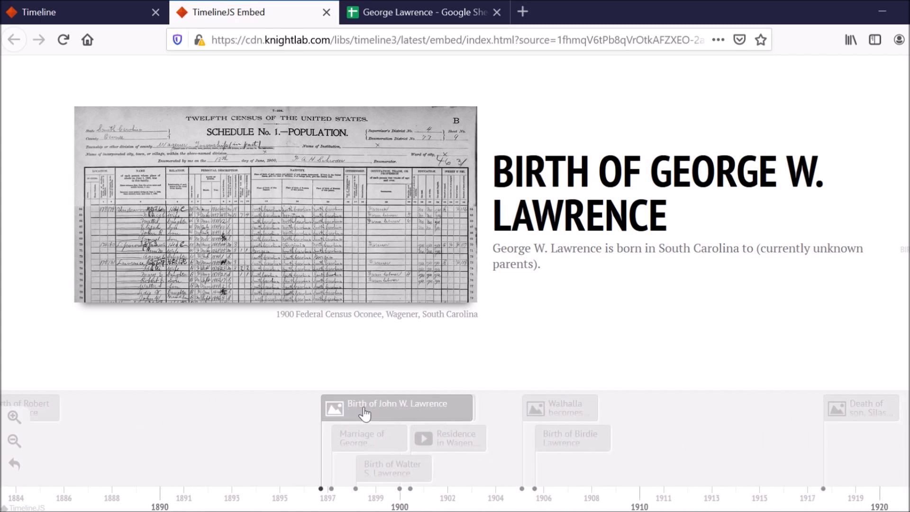
click(398, 407)
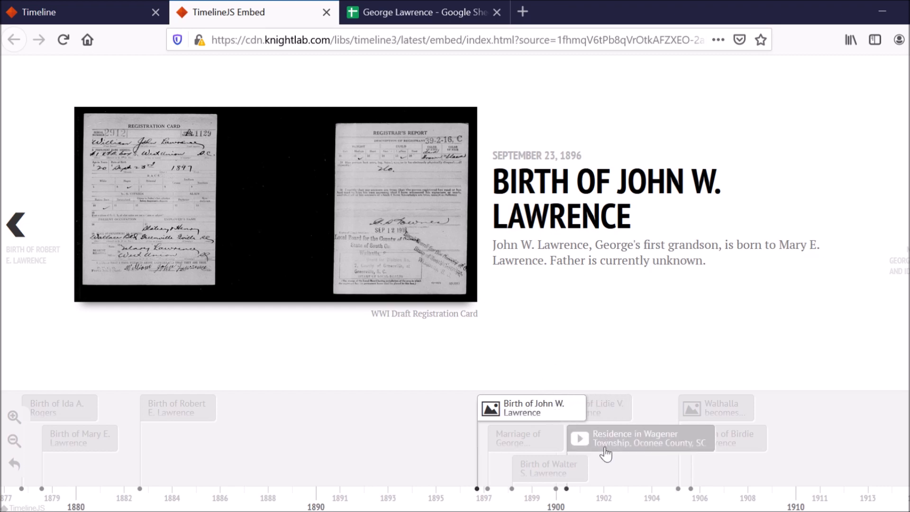
- Play and pause the Wagener residence video, then view Birdie's birth and Silas's death
click(638, 438)
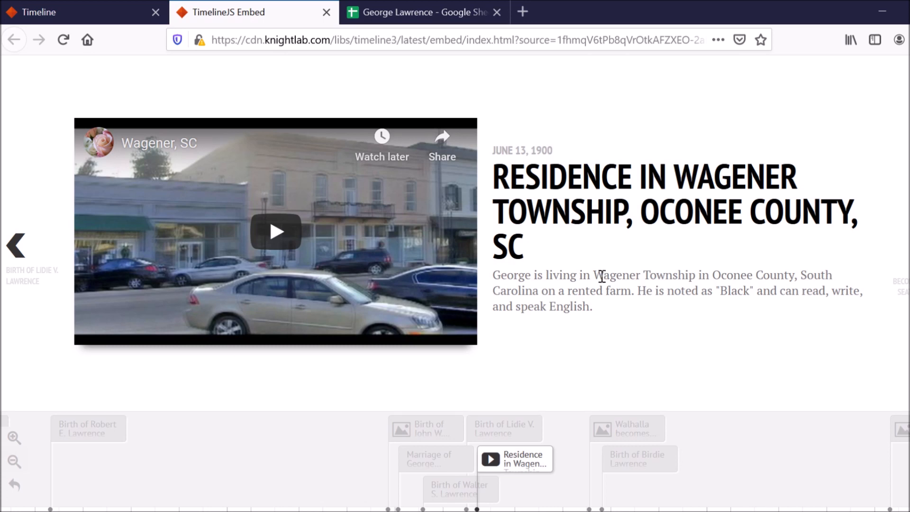
click(275, 232)
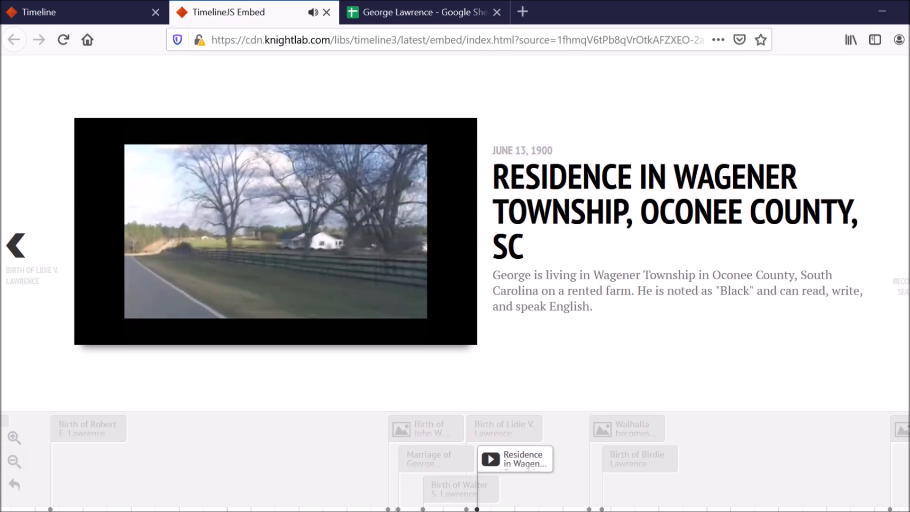
click(275, 230)
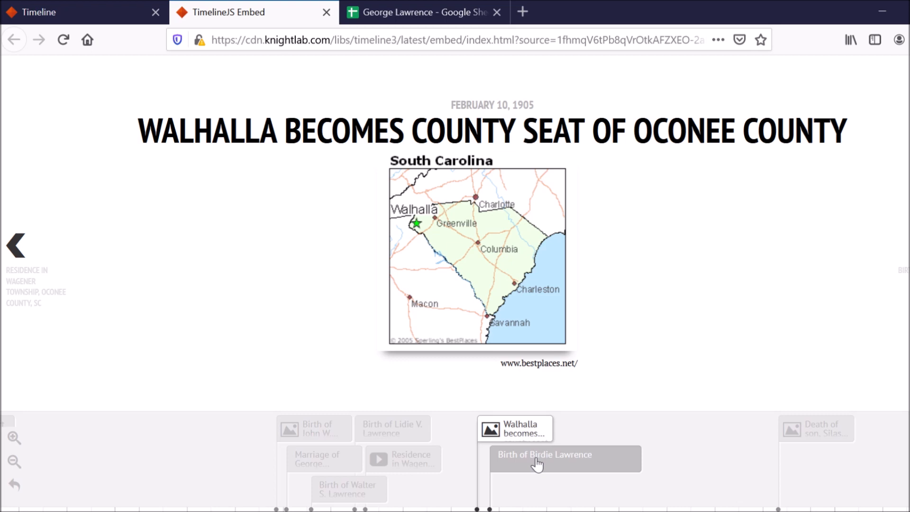
click(564, 458)
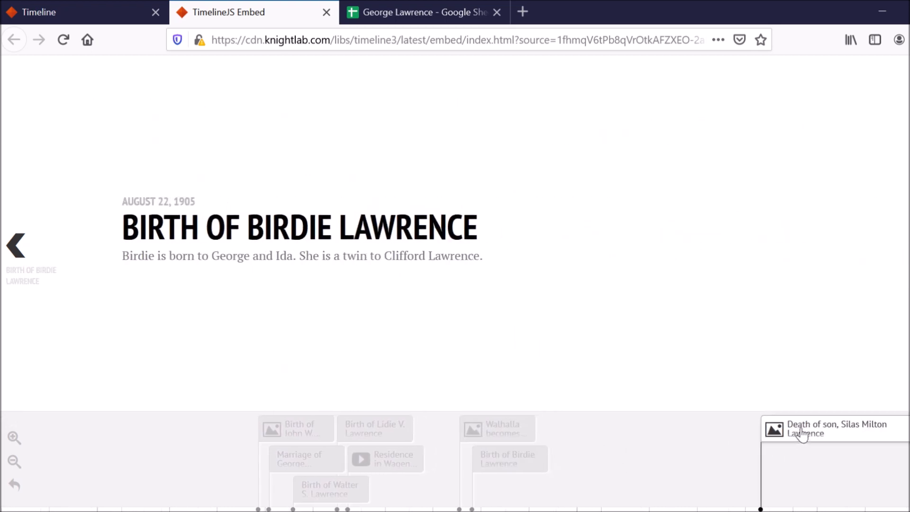
click(834, 429)
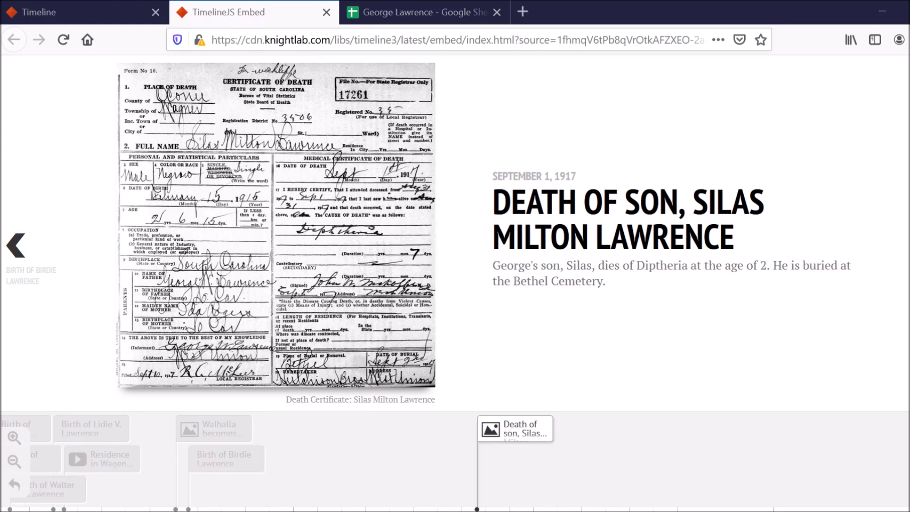
mouse_move(713, 368)
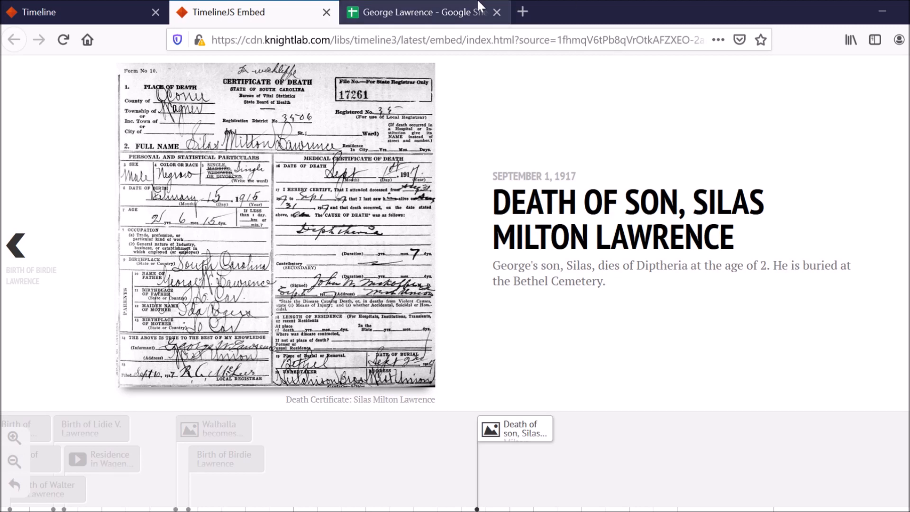
click(424, 11)
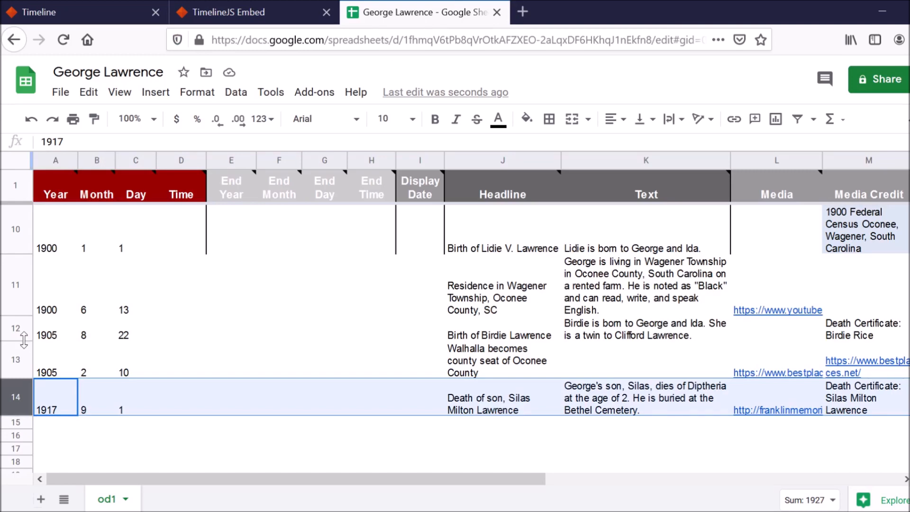
mouse_move(409, 360)
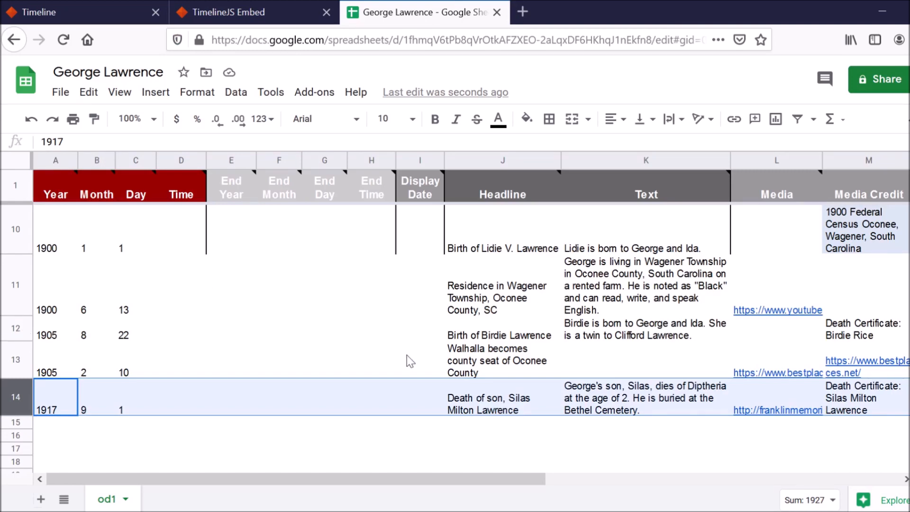
mouse_move(507, 341)
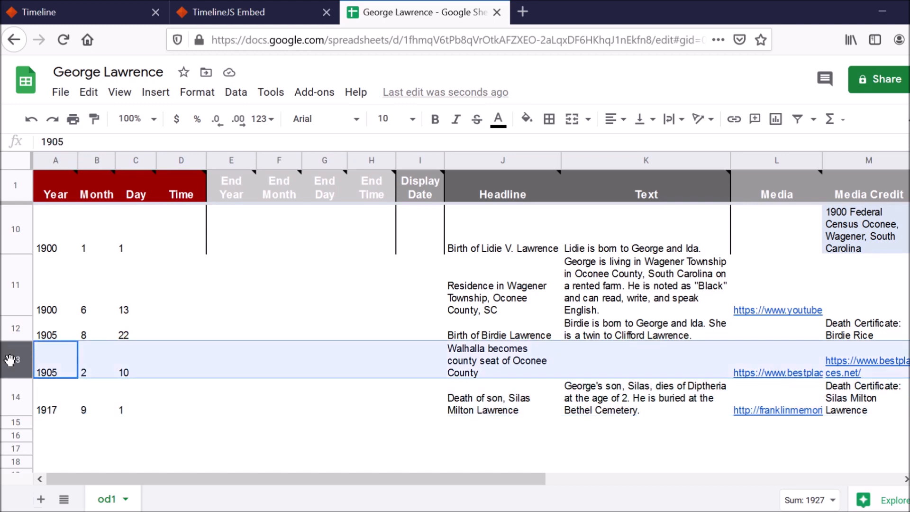
right_click(10, 360)
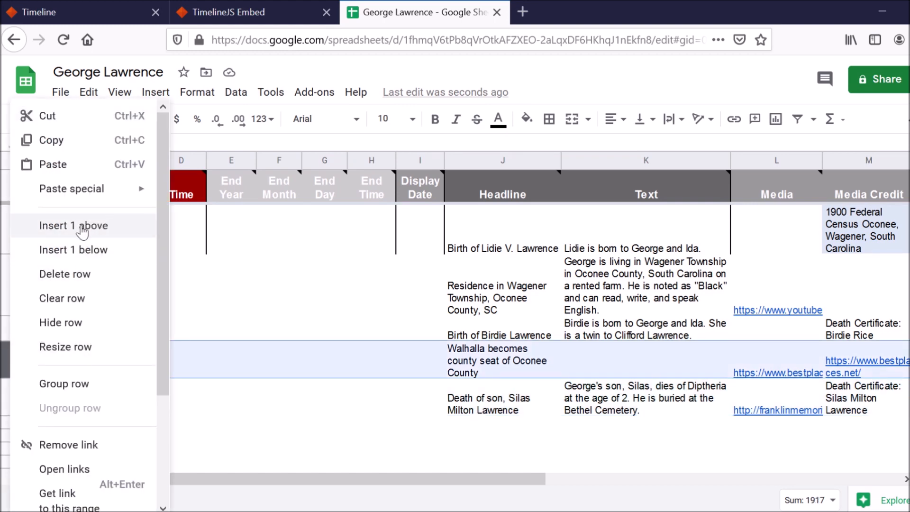
click(74, 225)
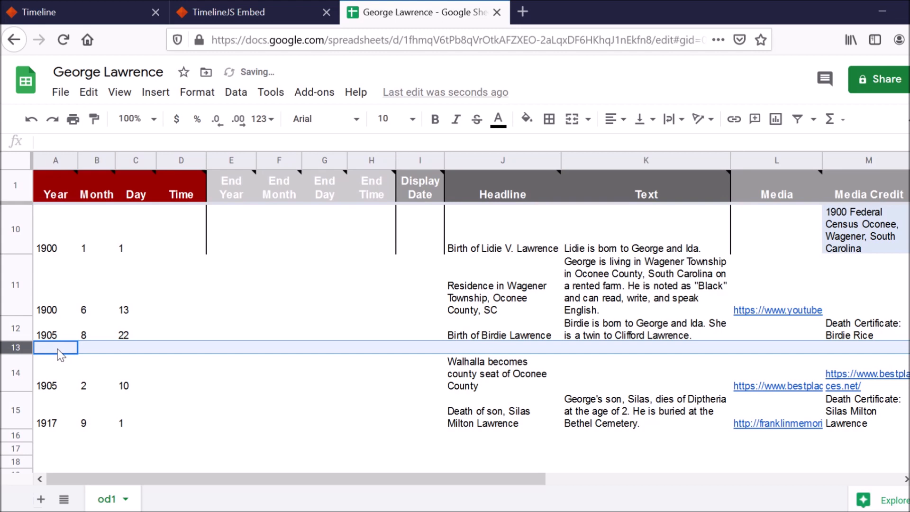
text(1905)
click(135, 347)
text(22)
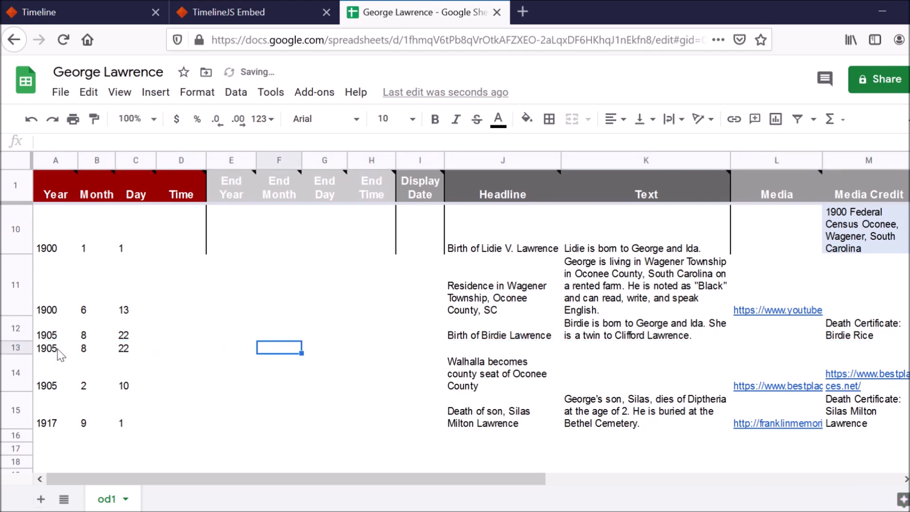
click(502, 348)
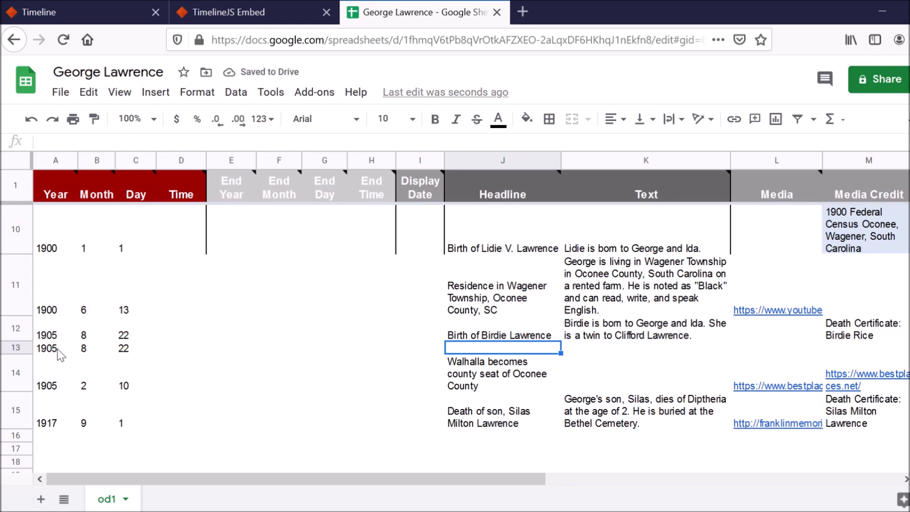
text(Birth of)
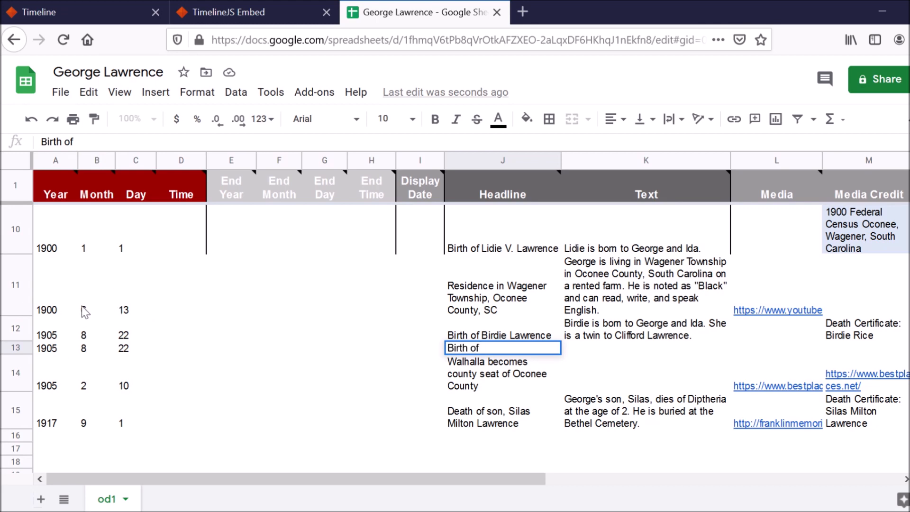
text(6)
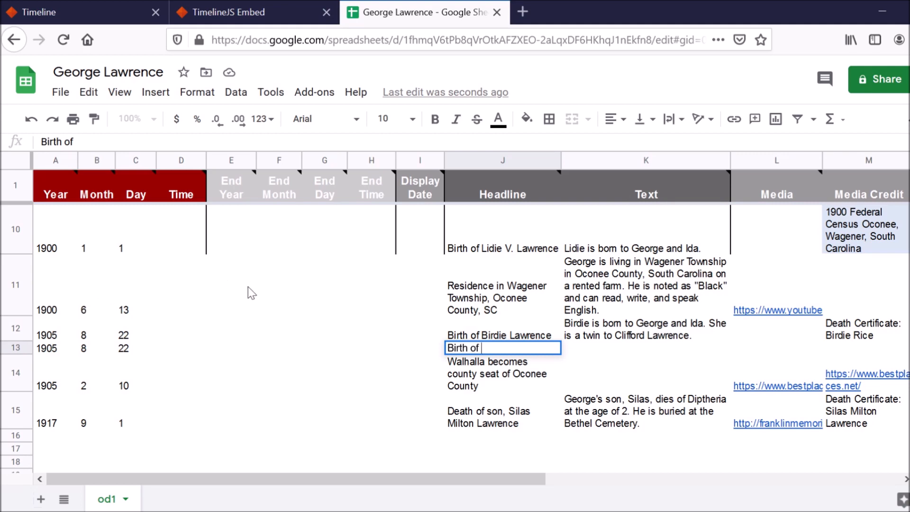
text(Clifford Lawrence)
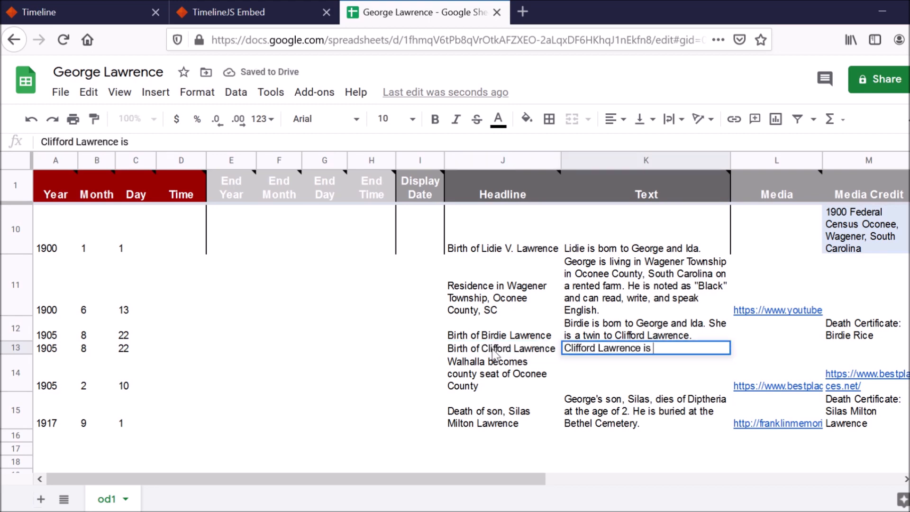
text(born to George and Ida.)
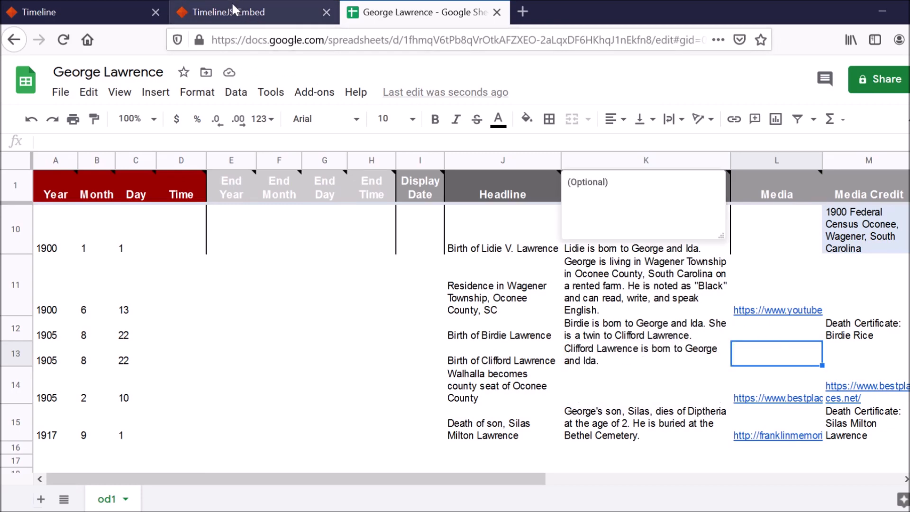
- Reload the preview, zoom out, and view the new August 22, 1905 Clifford Lawrence slide
click(253, 11)
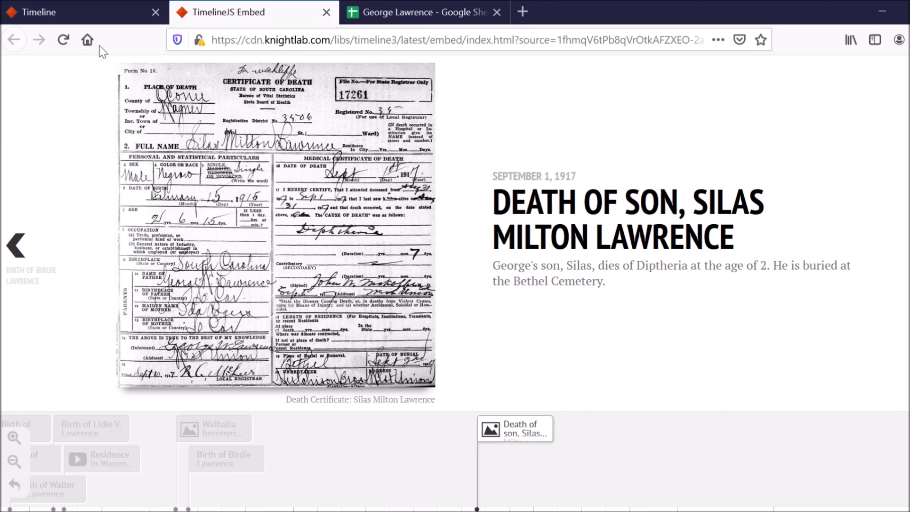
click(62, 40)
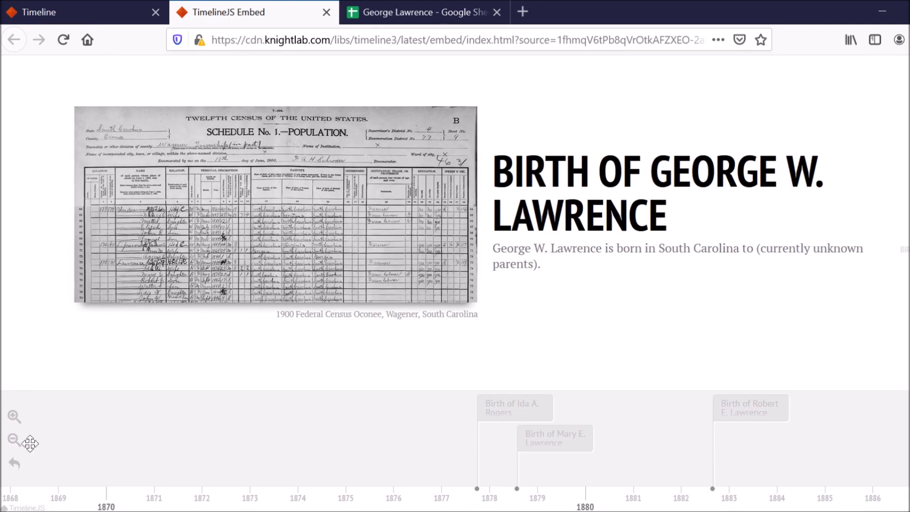
click(13, 440)
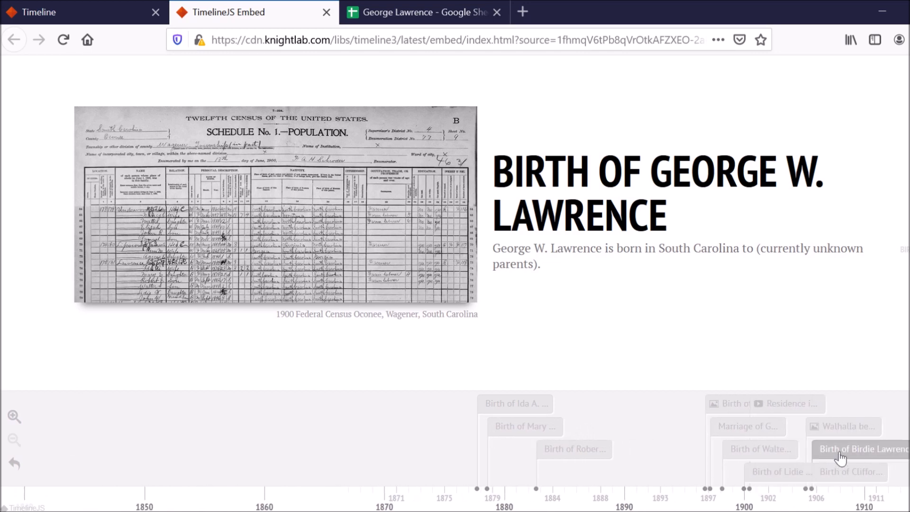
click(862, 449)
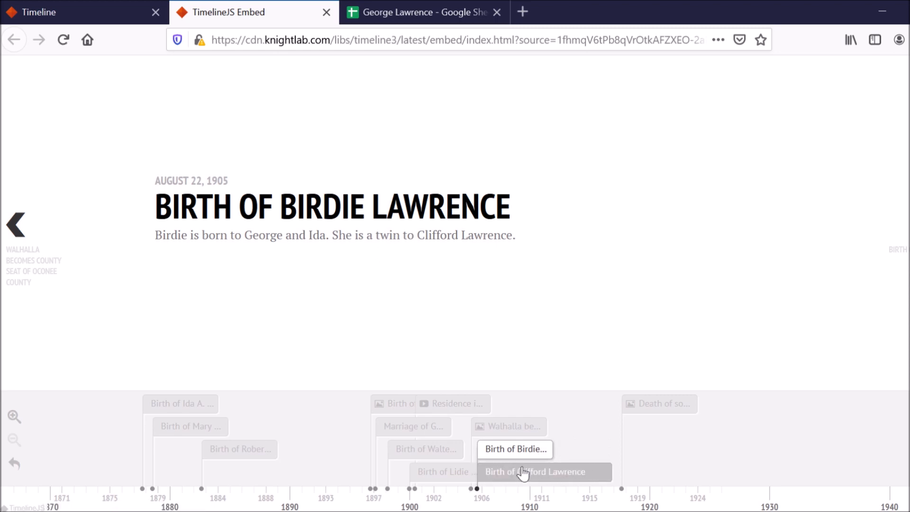
click(534, 471)
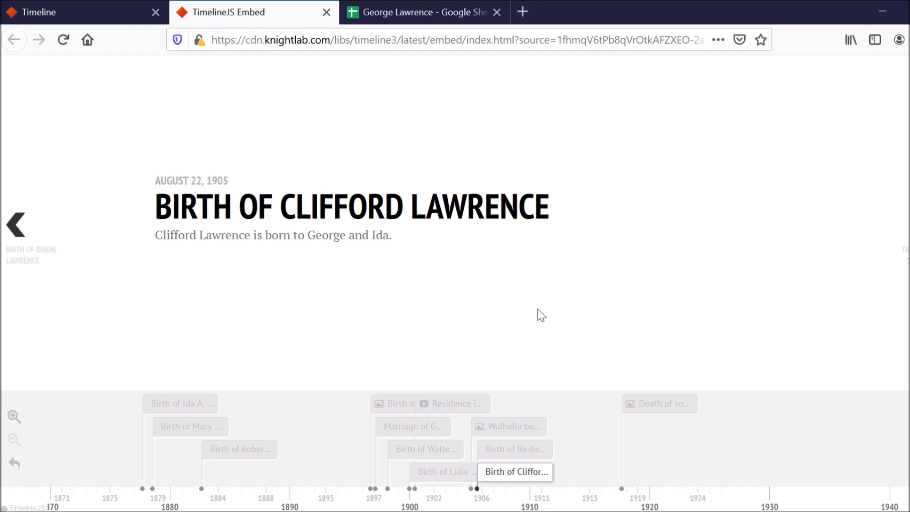
mouse_move(501, 118)
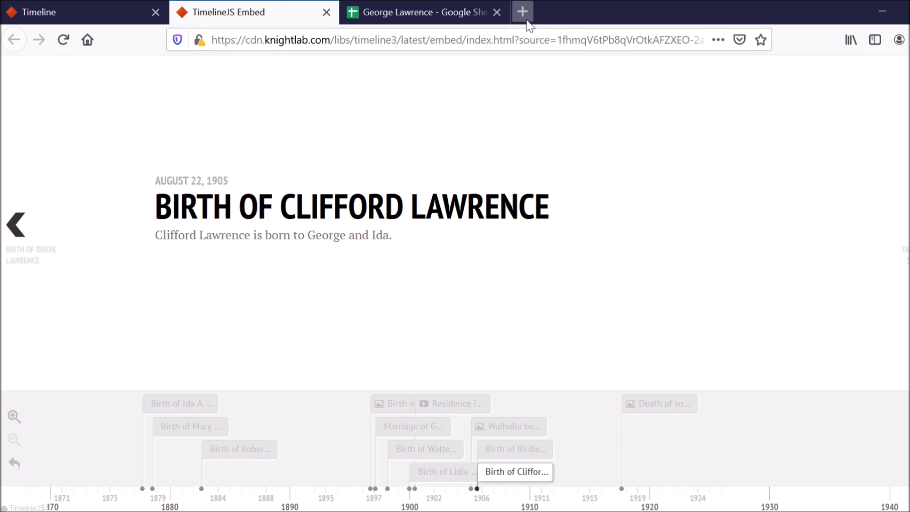
- Search 'timelinejs wordpress plugin' in a new tab and open the WordPress.org Knight Lab Timeline page
click(522, 12)
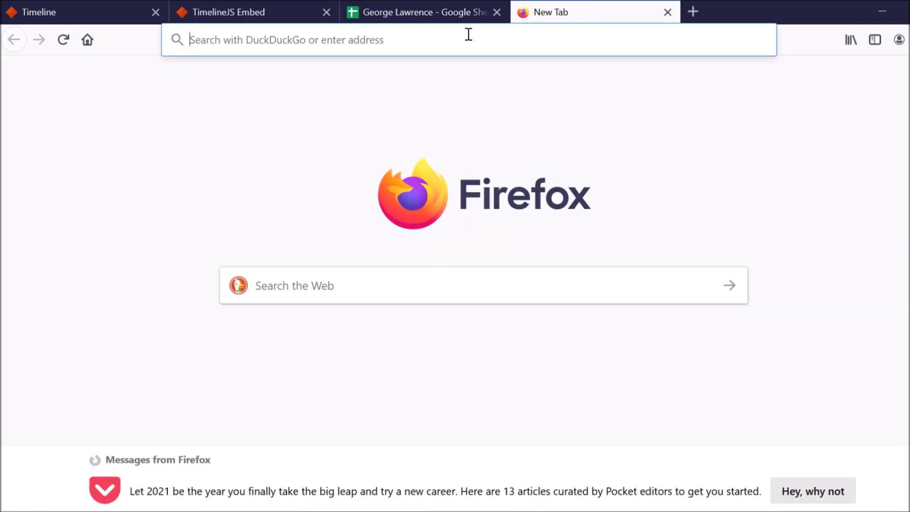
mouse_move(432, 81)
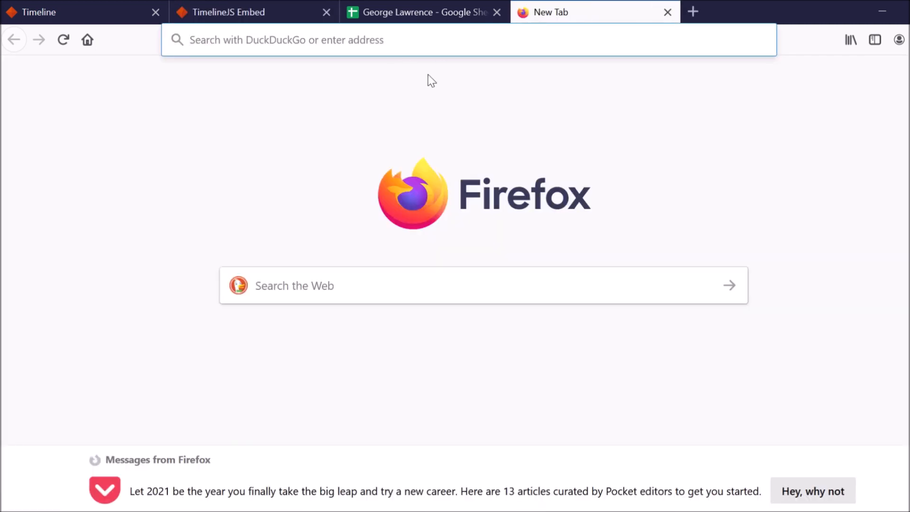
mouse_move(482, 91)
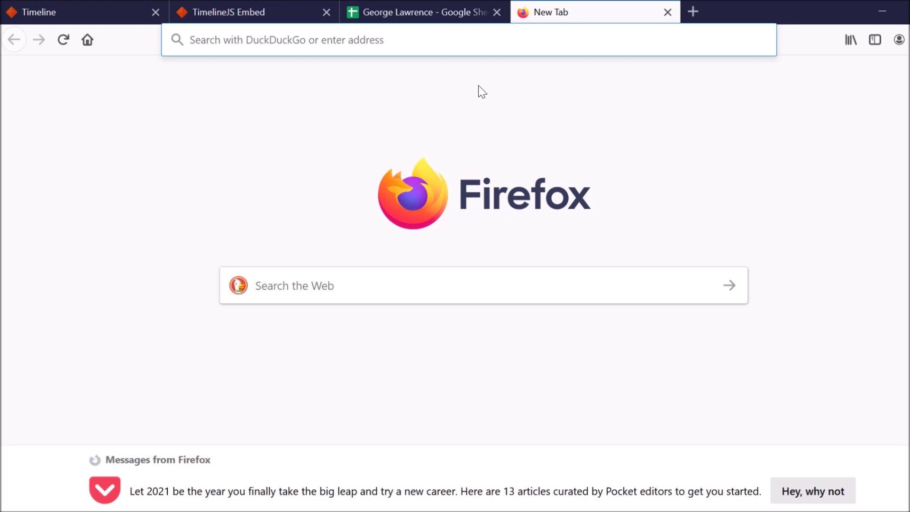
text(timelinejs w)
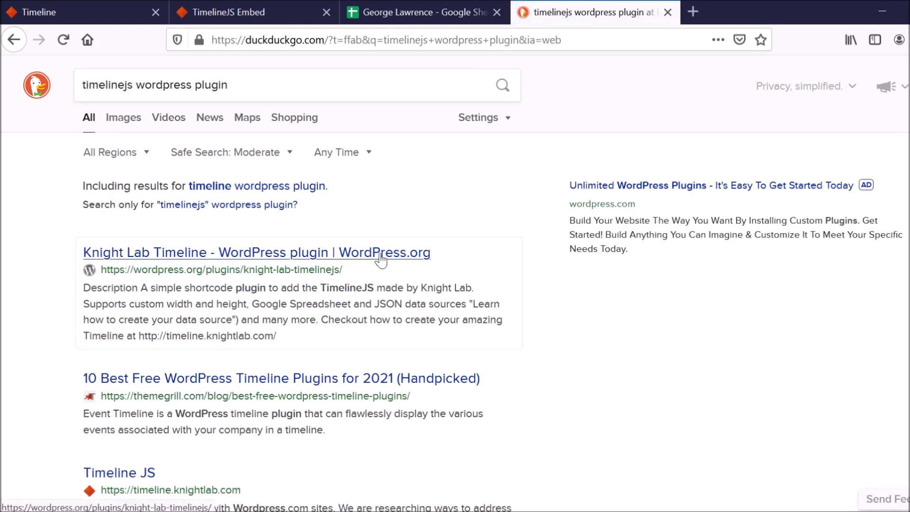
click(256, 252)
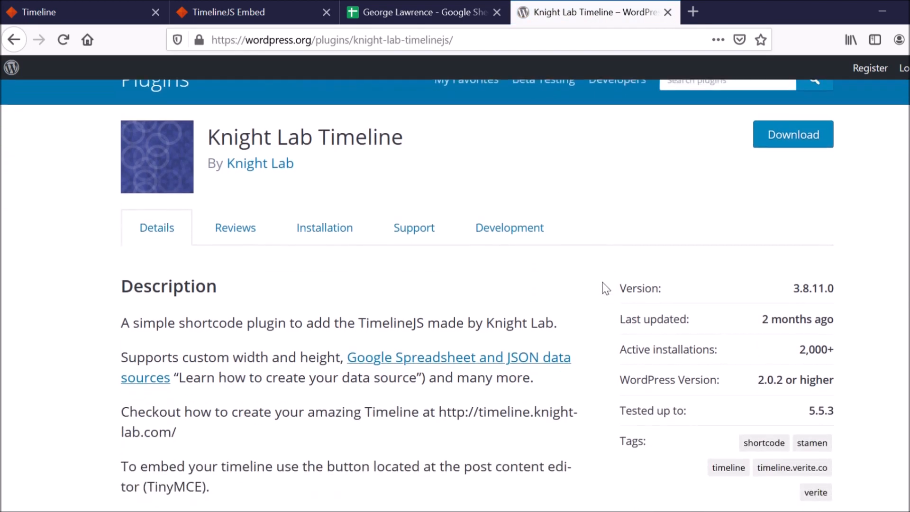
scroll(down, 3)
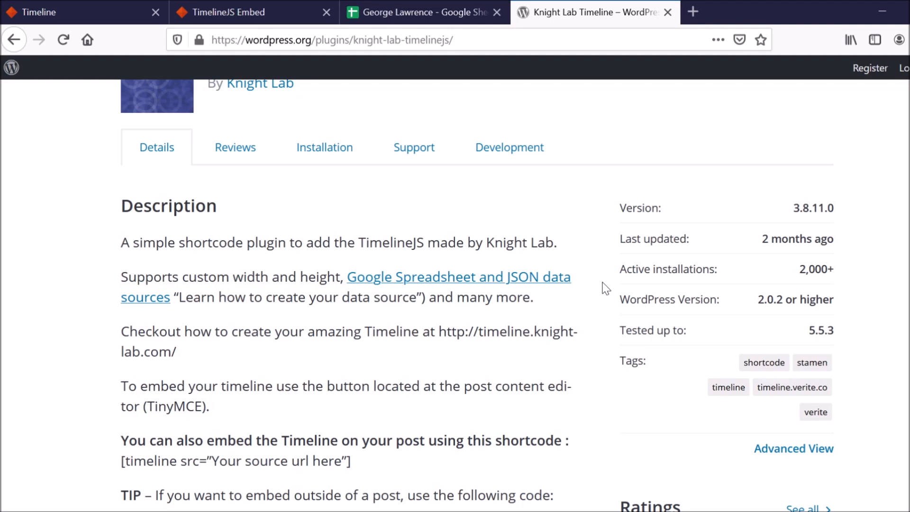
scroll(down, 3)
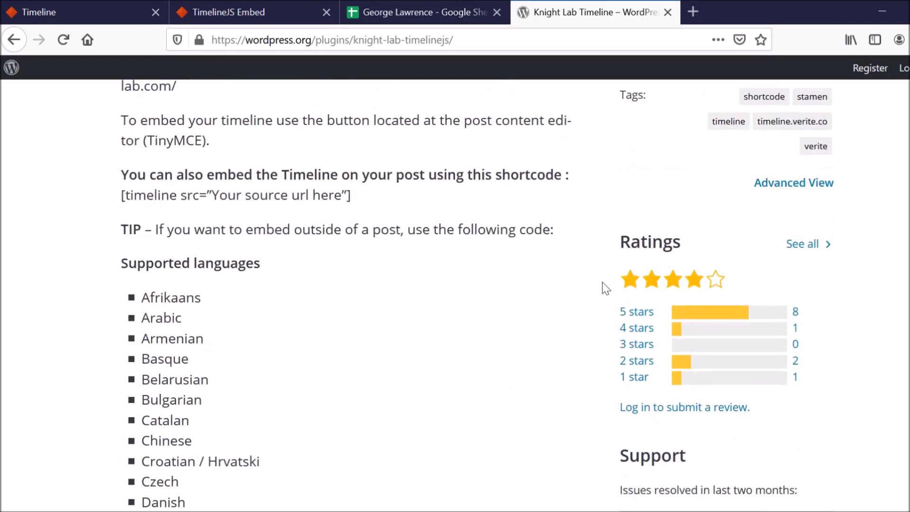
scroll(up, 3)
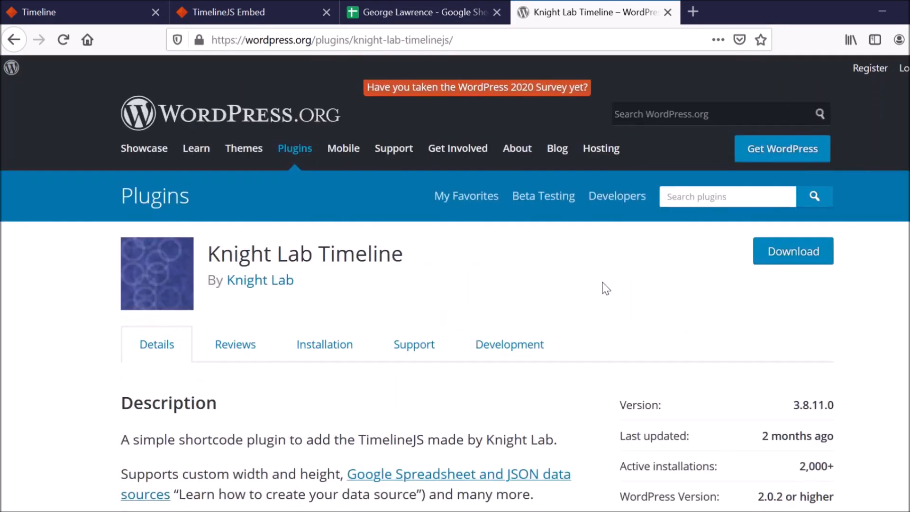